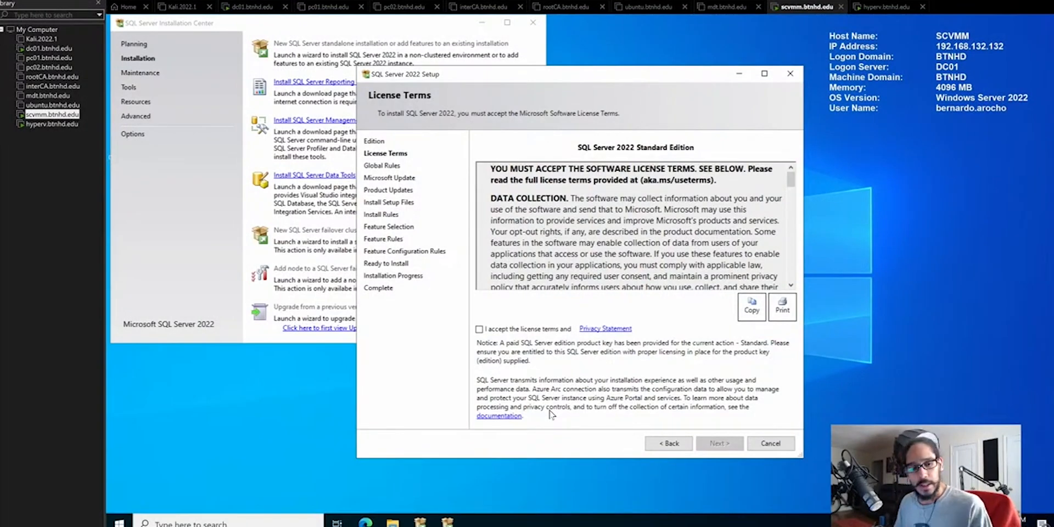
- Accept the license terms and select Database Engine Services as the feature to install
left_click(479, 328)
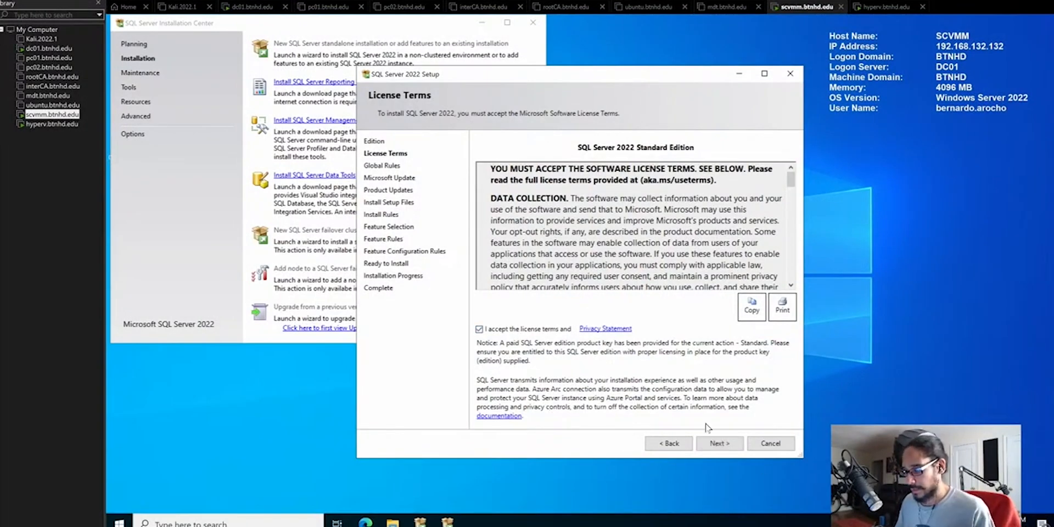
left_click(718, 443)
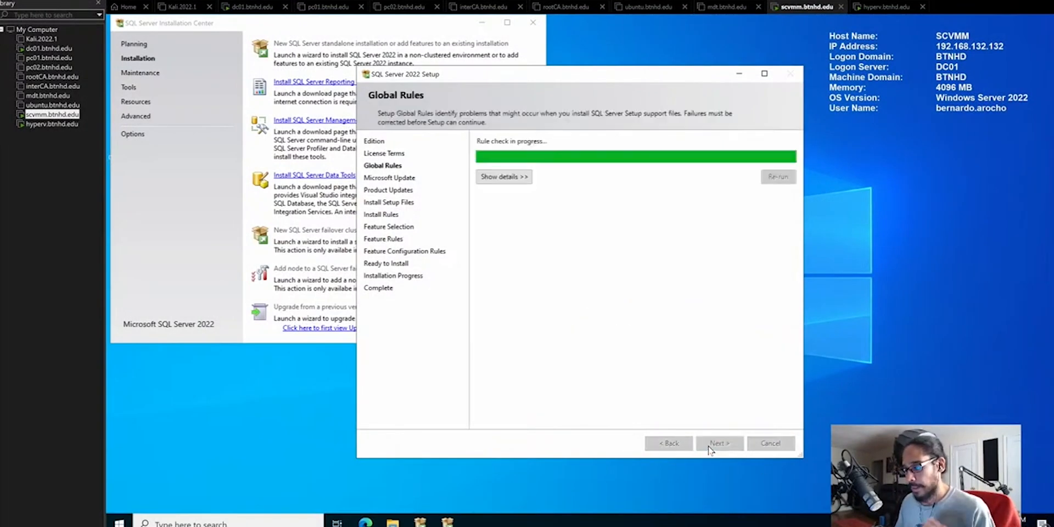
left_click(718, 442)
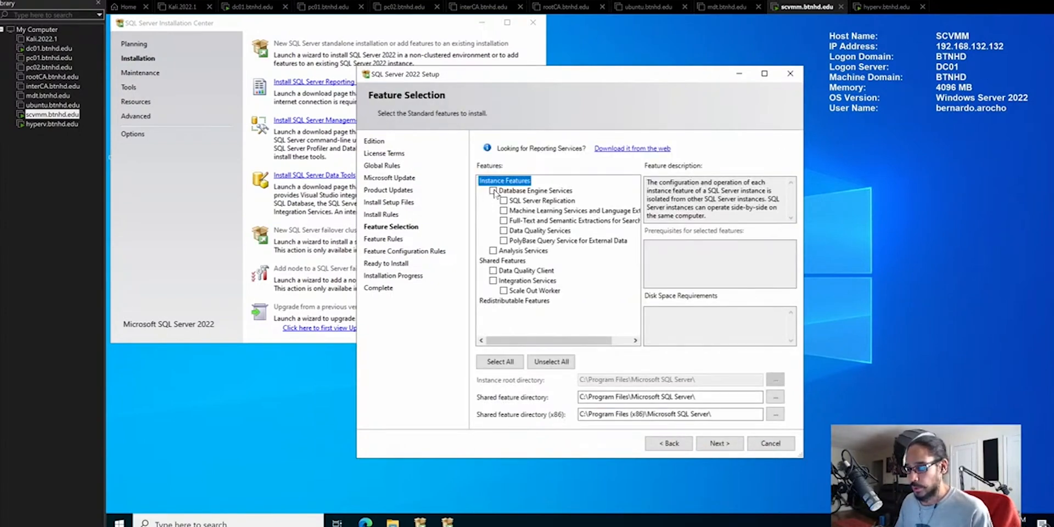
left_click(493, 190)
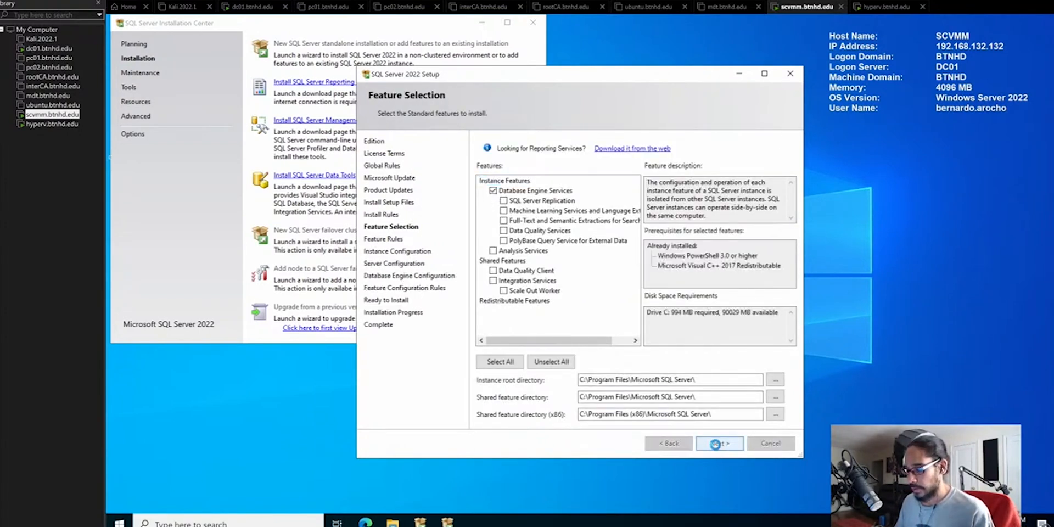
left_click(718, 443)
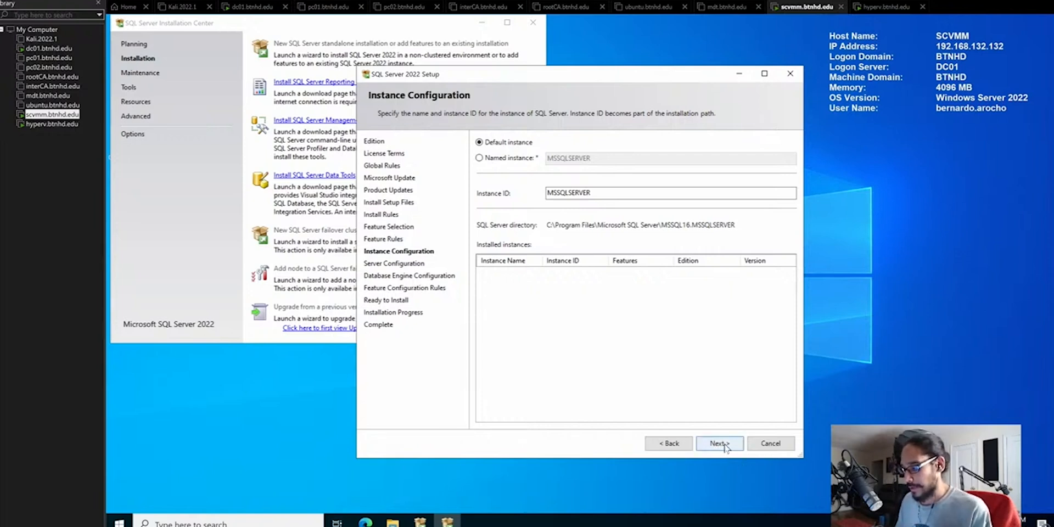
- Keep the default instance, choose Mixed Mode authentication and begin entering the sa password
left_click(718, 443)
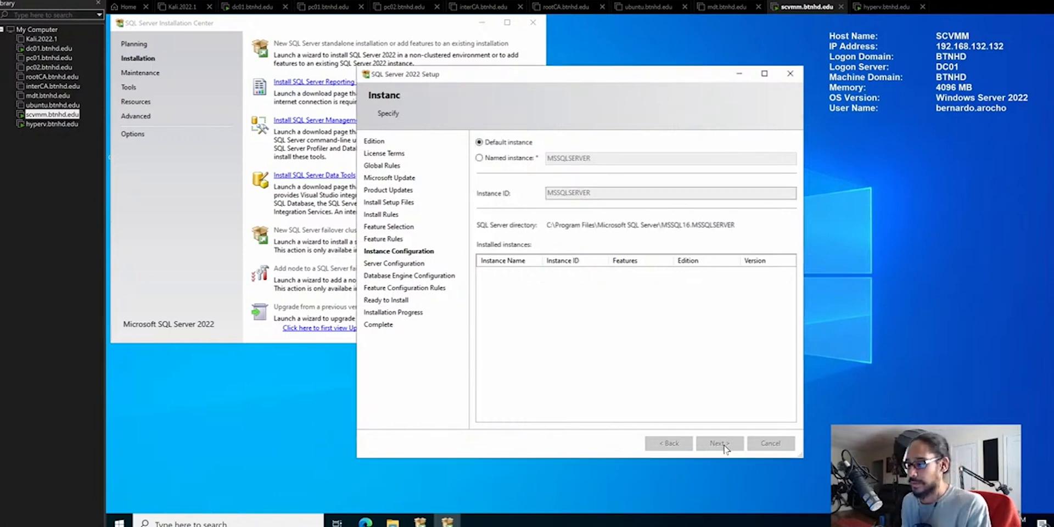
left_click(718, 443)
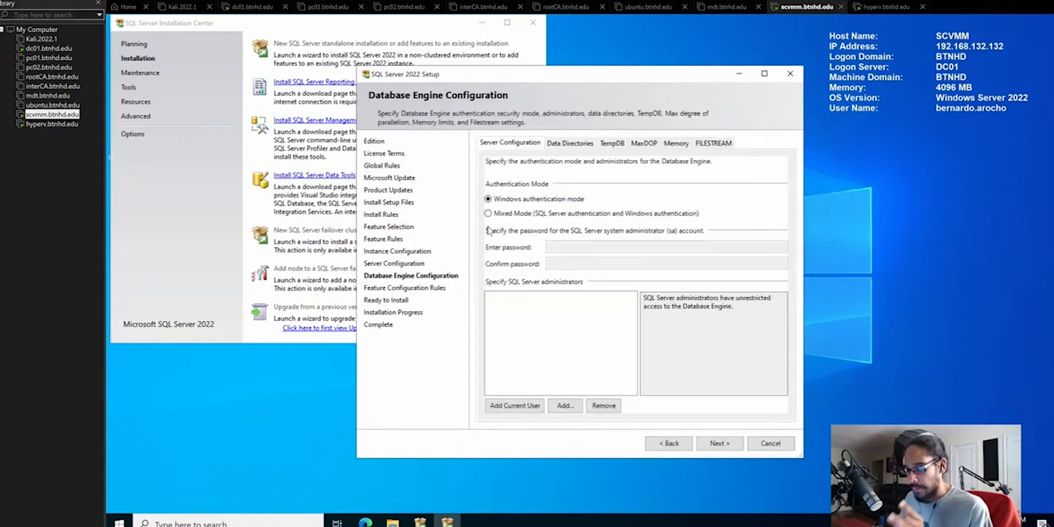
left_click(487, 213)
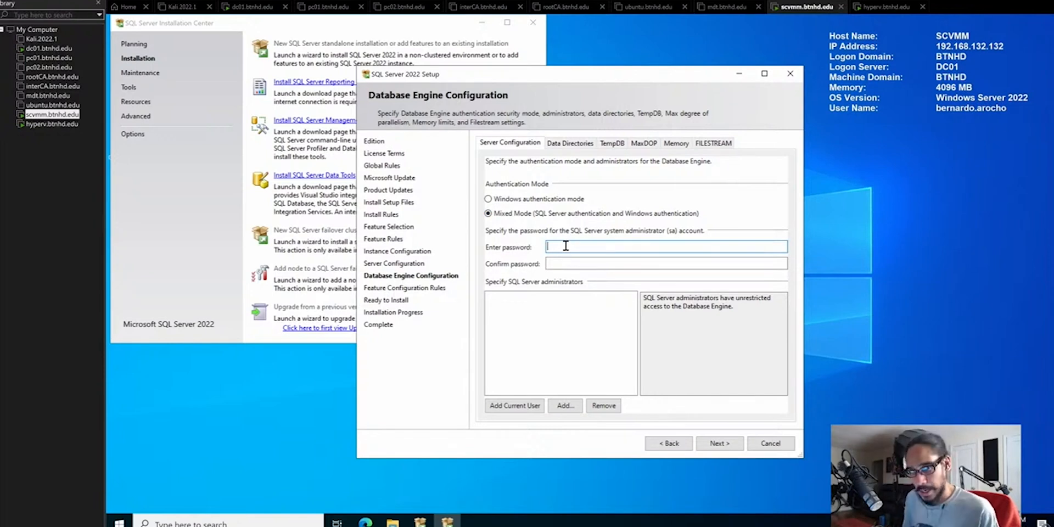
type("••")
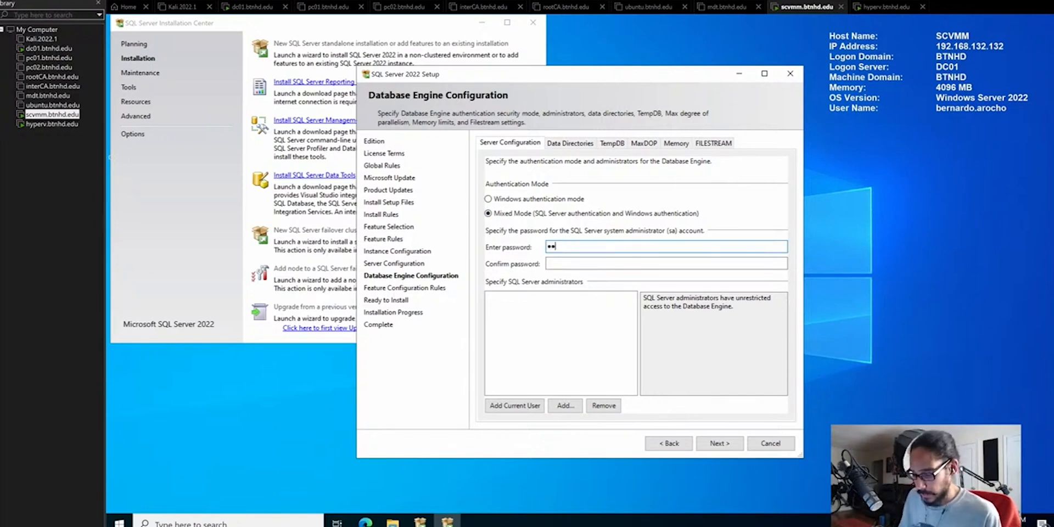
left_click(718, 442)
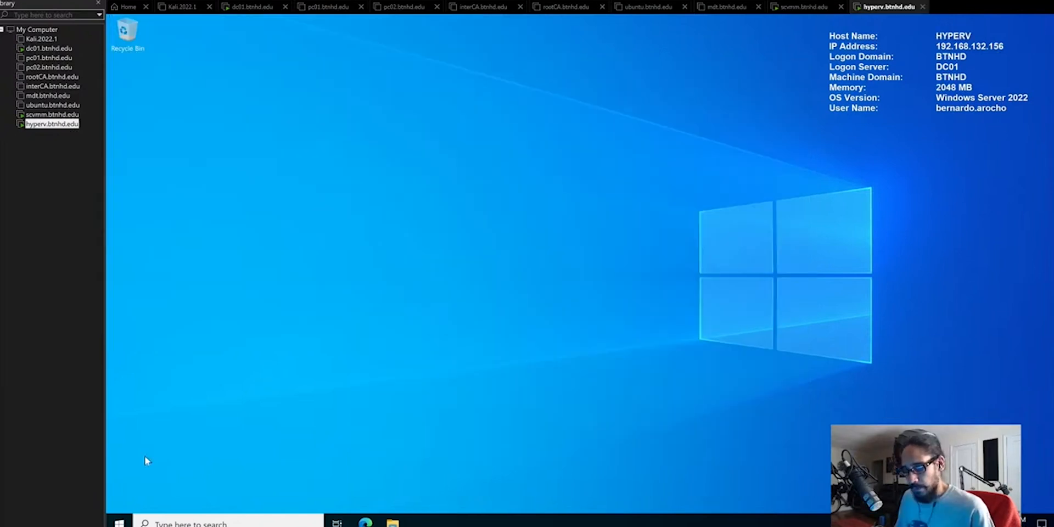
- Launch Disk Management on the Hyper-V server from the Win+X quick access menu
right_click(120, 523)
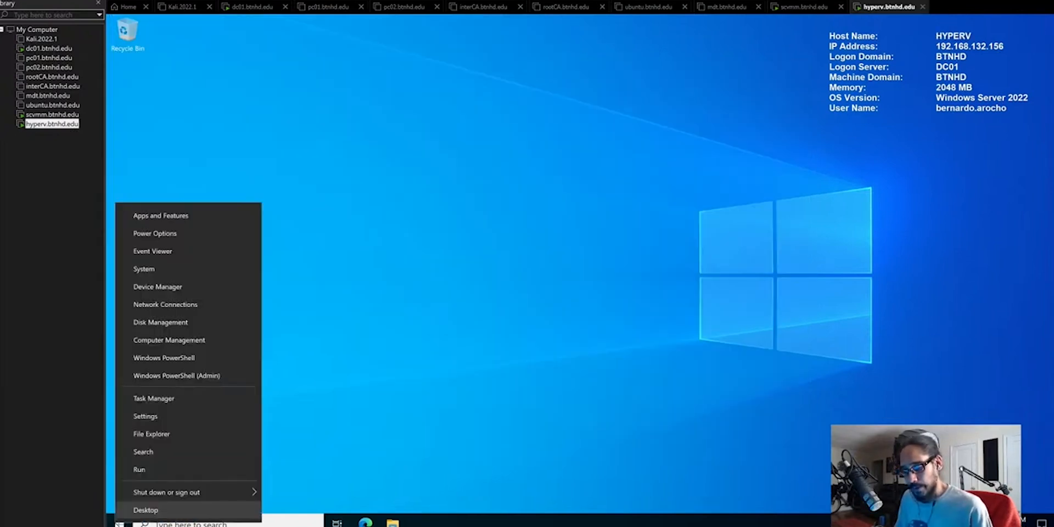
mouse_move(160, 322)
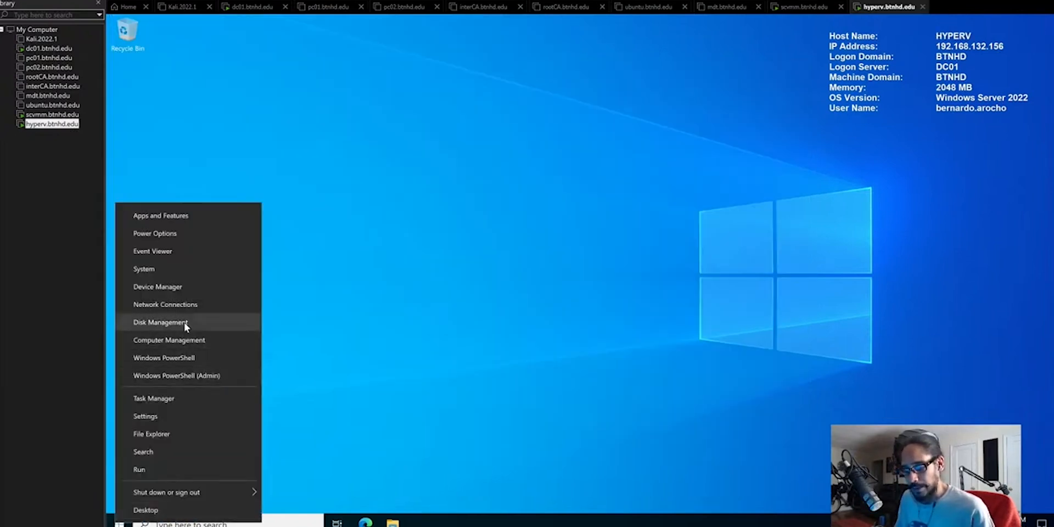
left_click(299, 339)
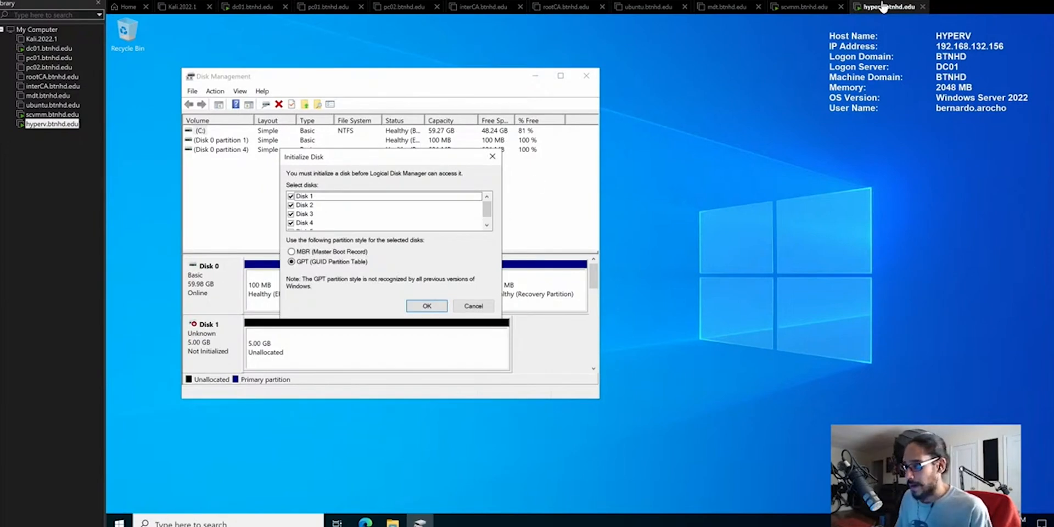
right_click(887, 7)
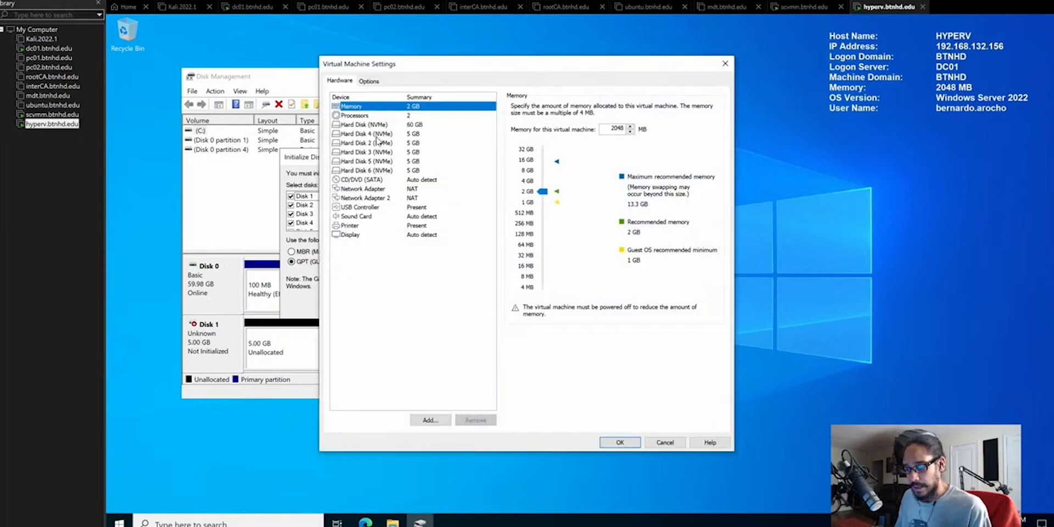
- Review the added virtual hard disks in VM Settings, then close the settings
left_click(365, 151)
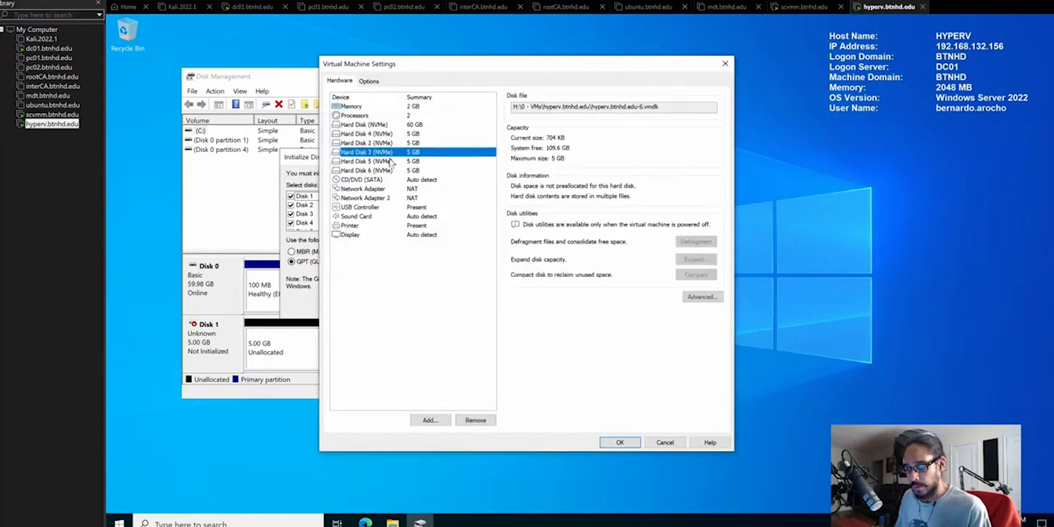
left_click(365, 170)
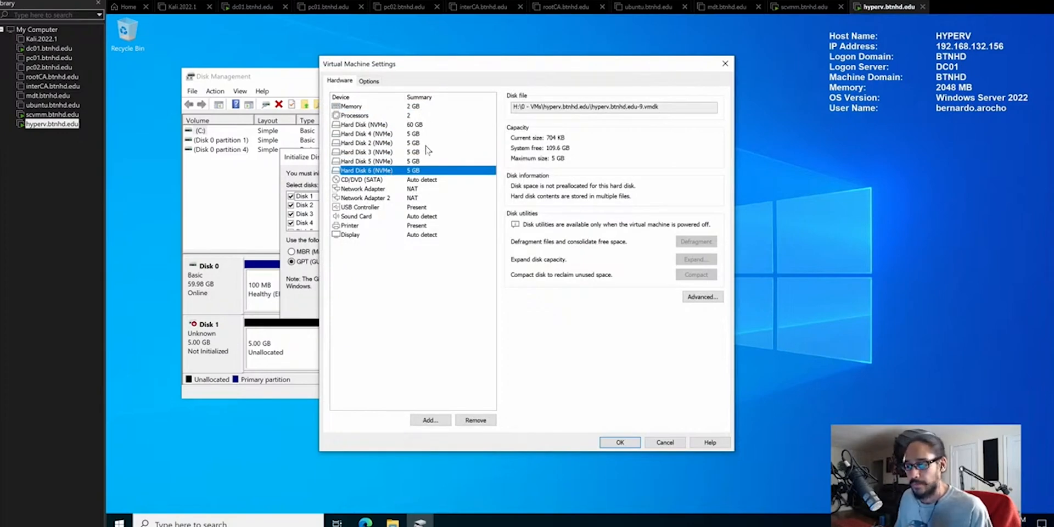
left_click(664, 442)
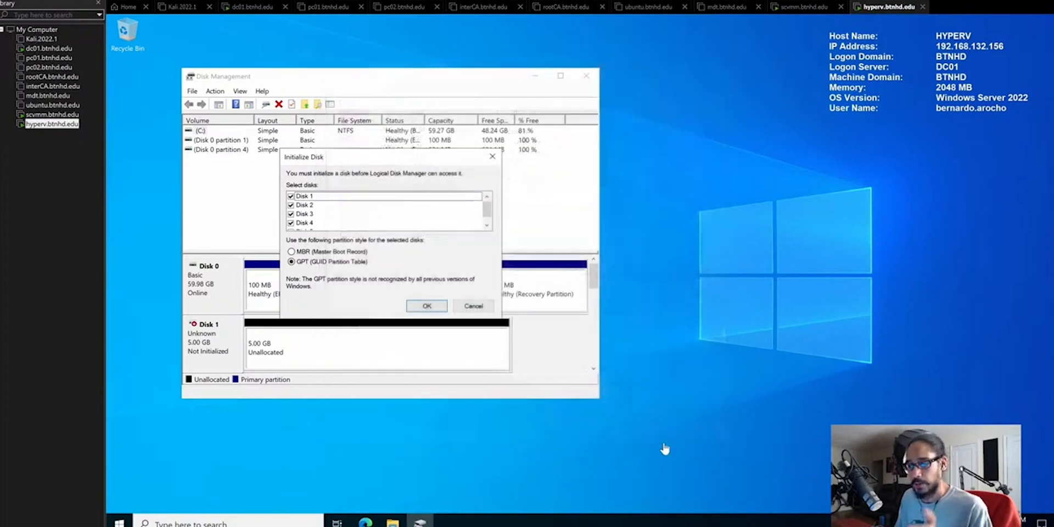
- Initialize the new disks as GPT and start a RAID-5 volume spanning Disks 1–5
left_click(426, 306)
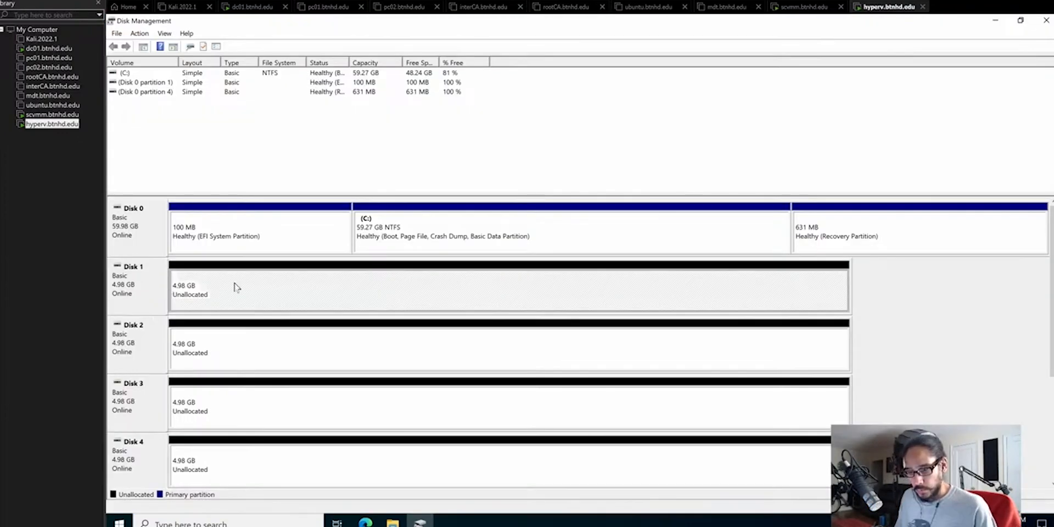
right_click(235, 286)
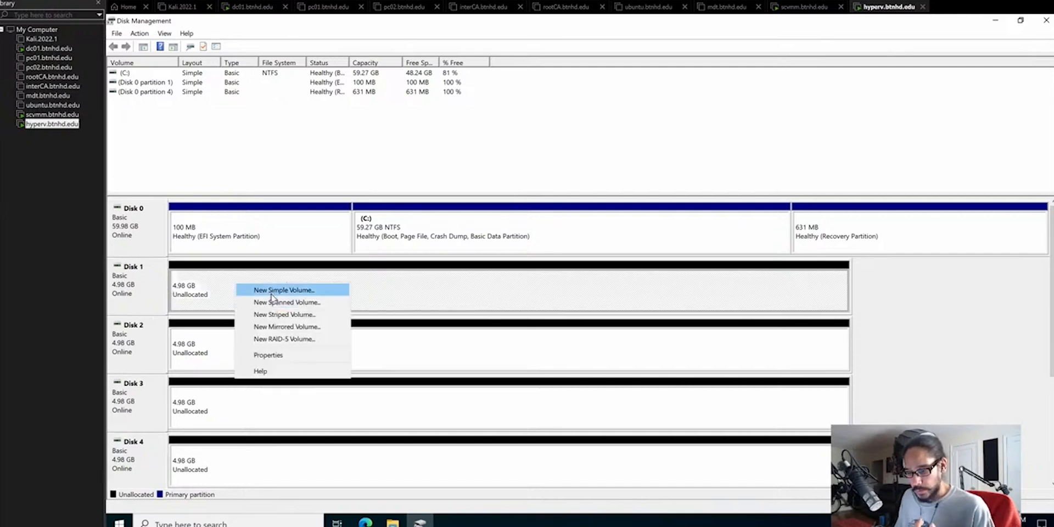
mouse_move(282, 343)
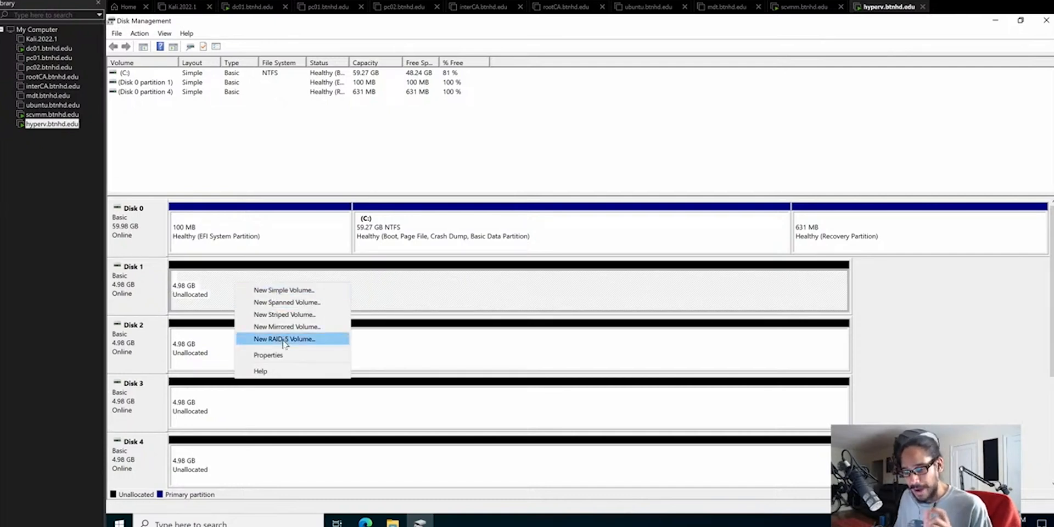
left_click(283, 339)
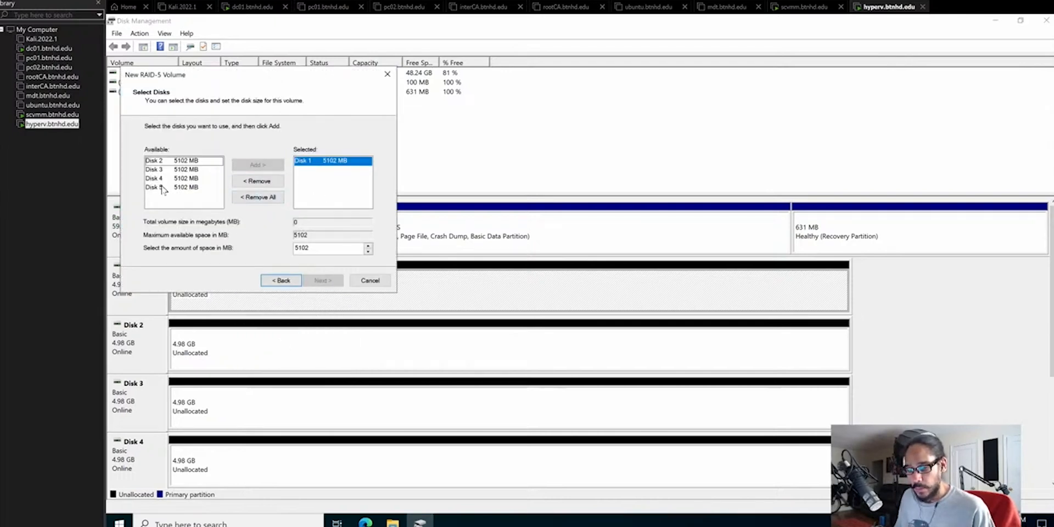
mouse_move(156, 197)
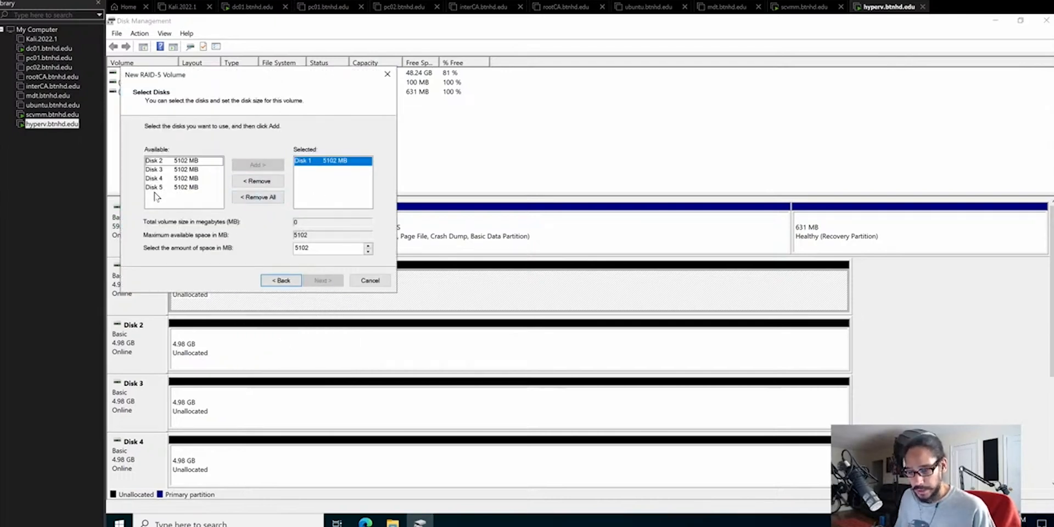
left_click(181, 160)
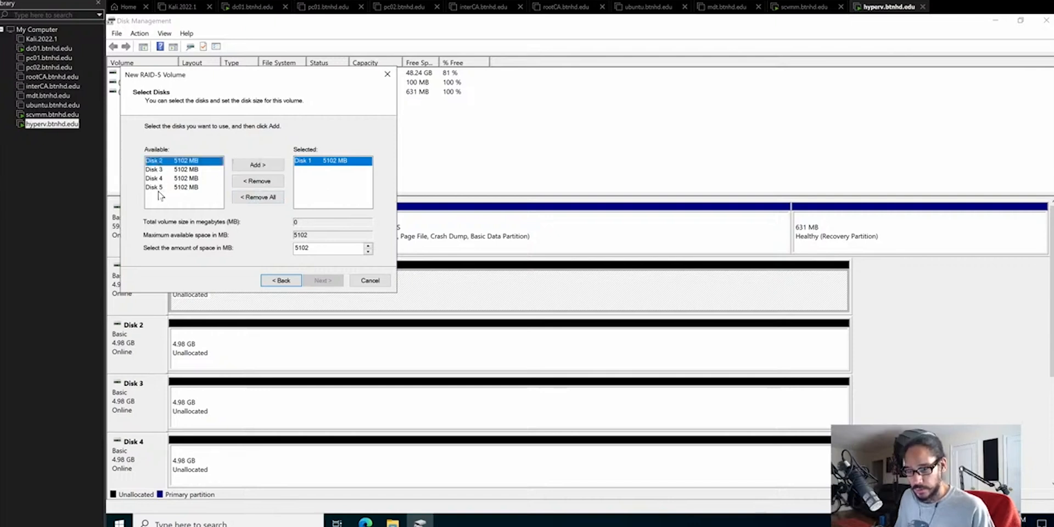
left_click(257, 164)
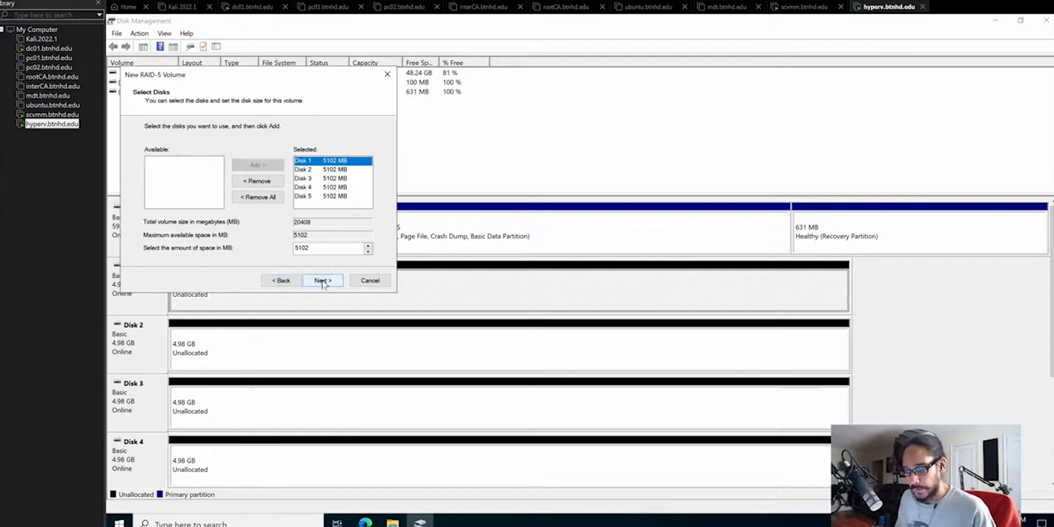
left_click(323, 280)
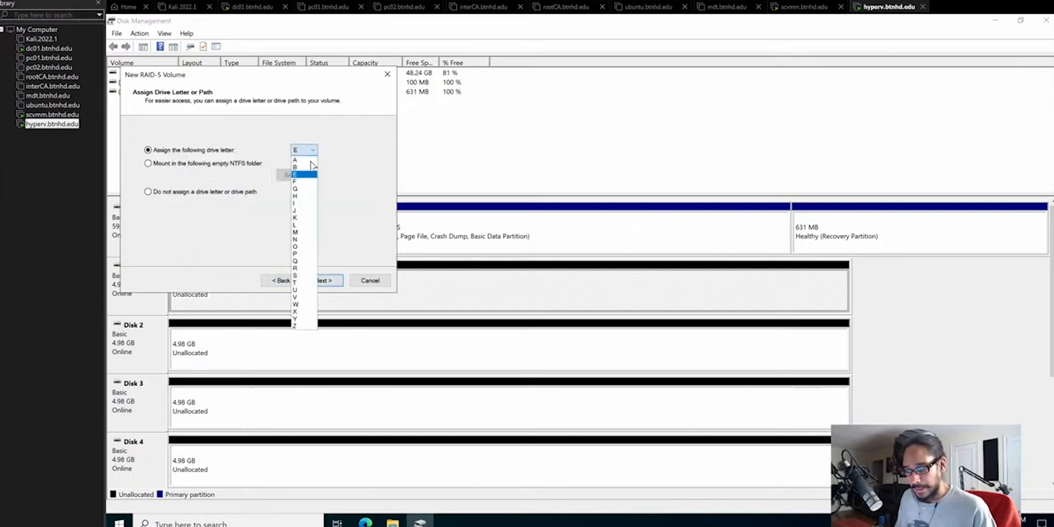
- Assign drive letter V and quick-format the volume as NTFS labelled VMs, finishing the wizard
left_click(295, 298)
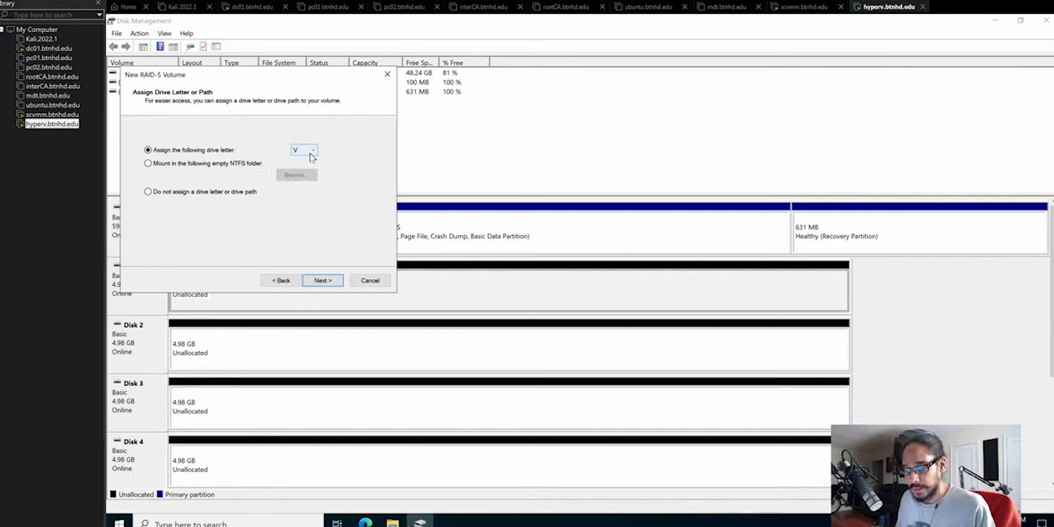
left_click(321, 280)
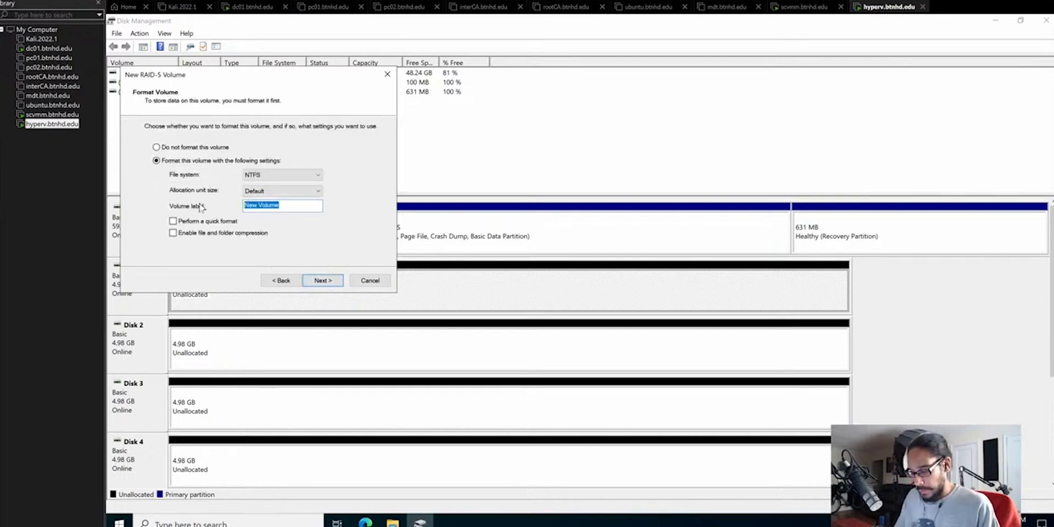
type("VMs")
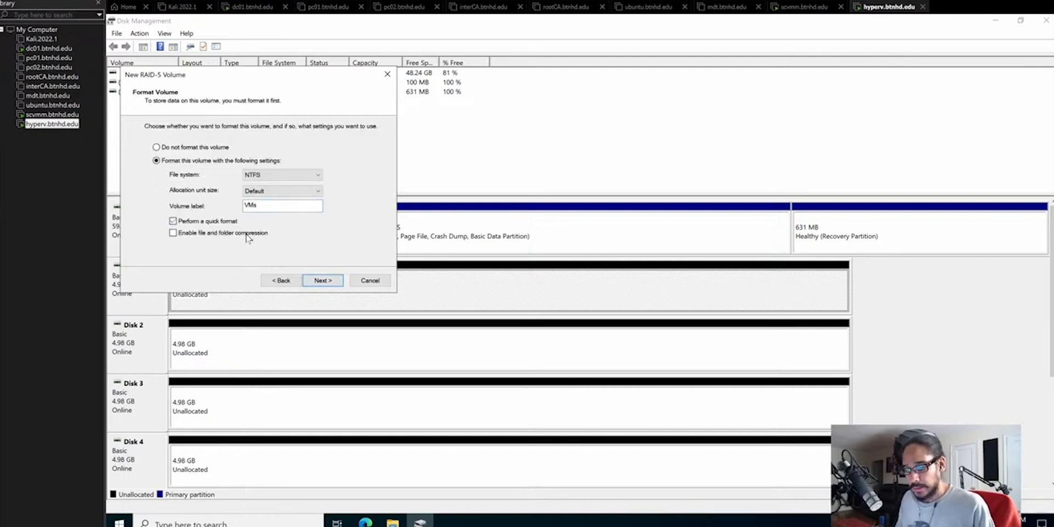
left_click(323, 280)
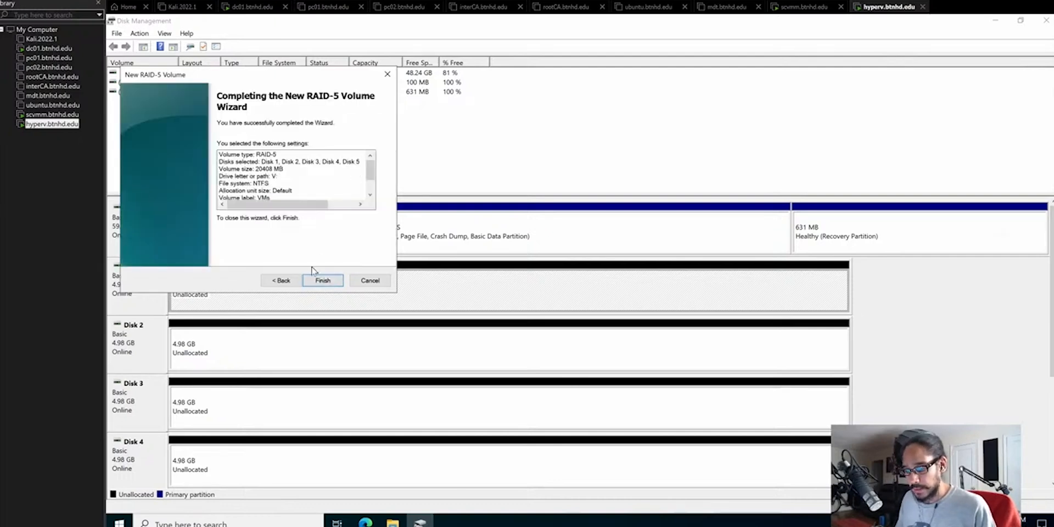
left_click(323, 280)
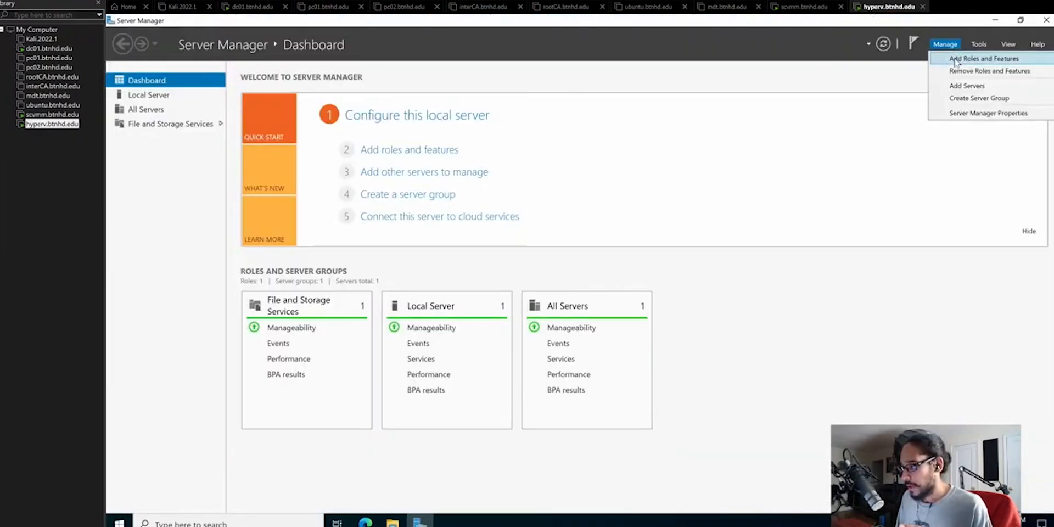
- Start Add Roles and Features and select the Hyper-V role with its management tools
left_click(984, 58)
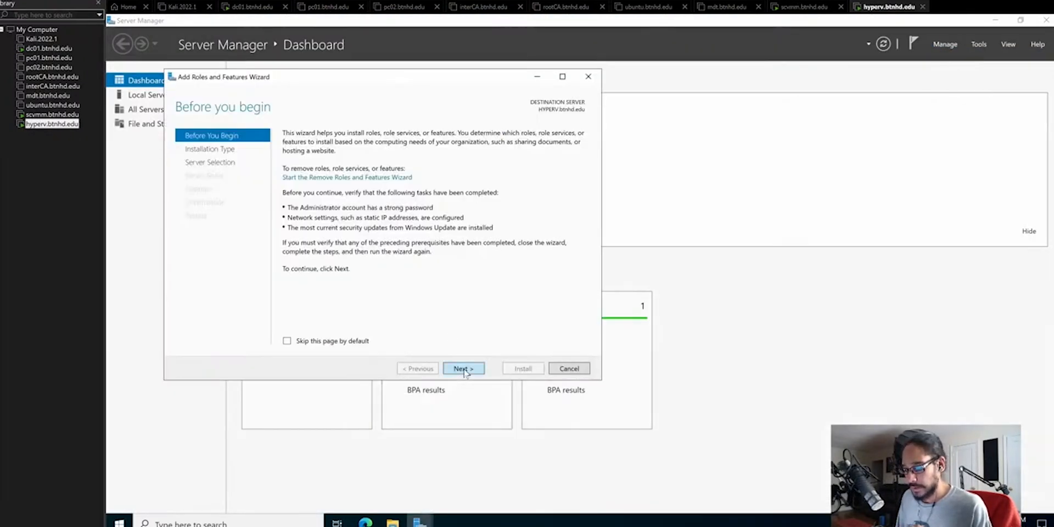
left_click(463, 369)
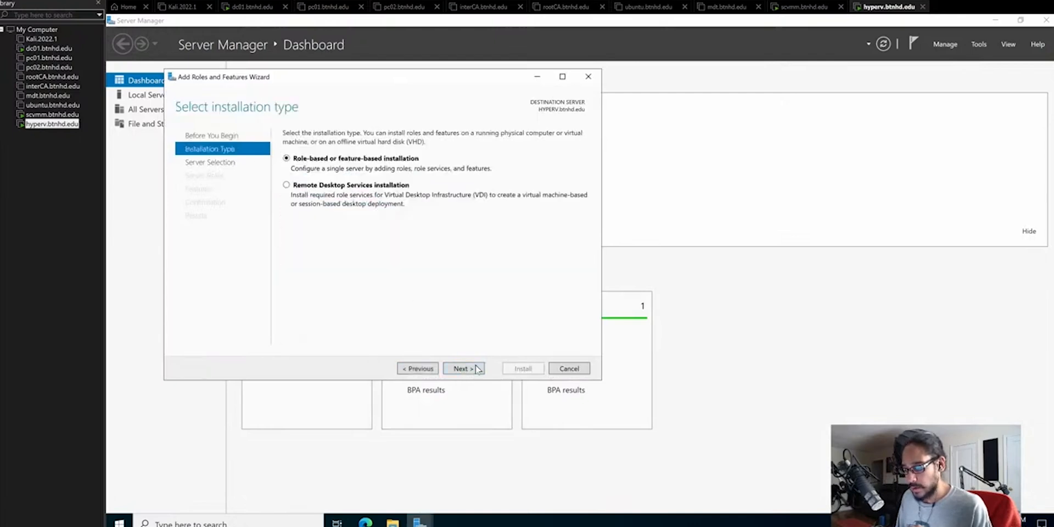
left_click(462, 369)
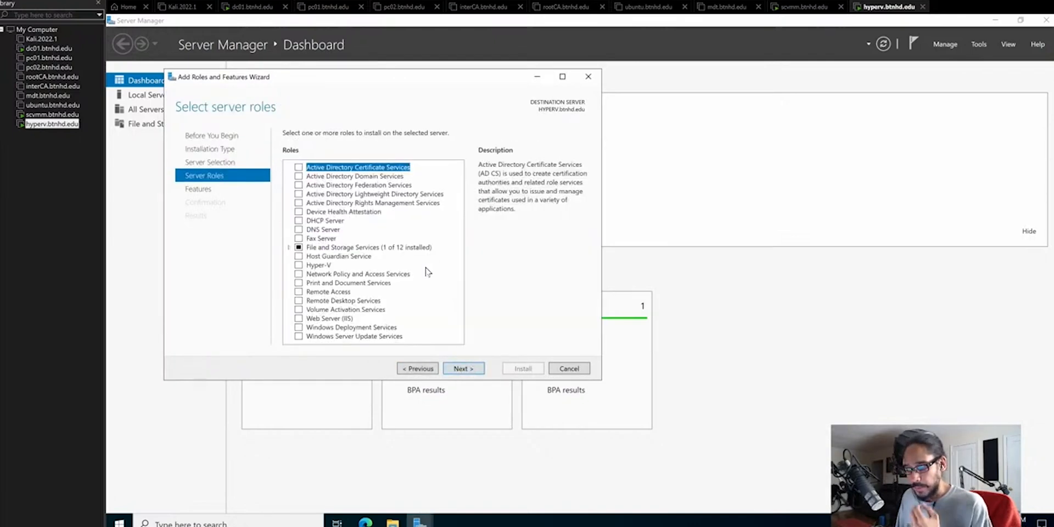
left_click(317, 265)
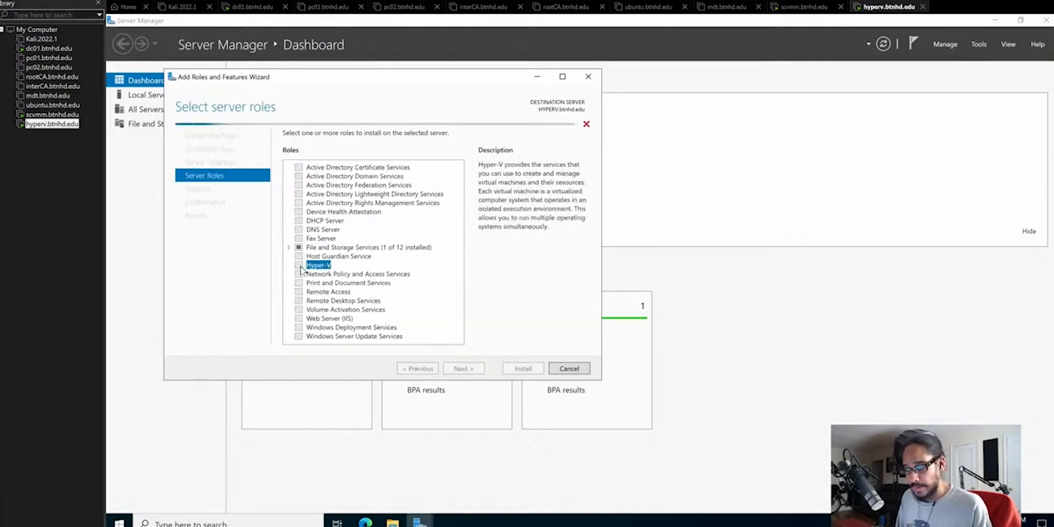
left_click(298, 265)
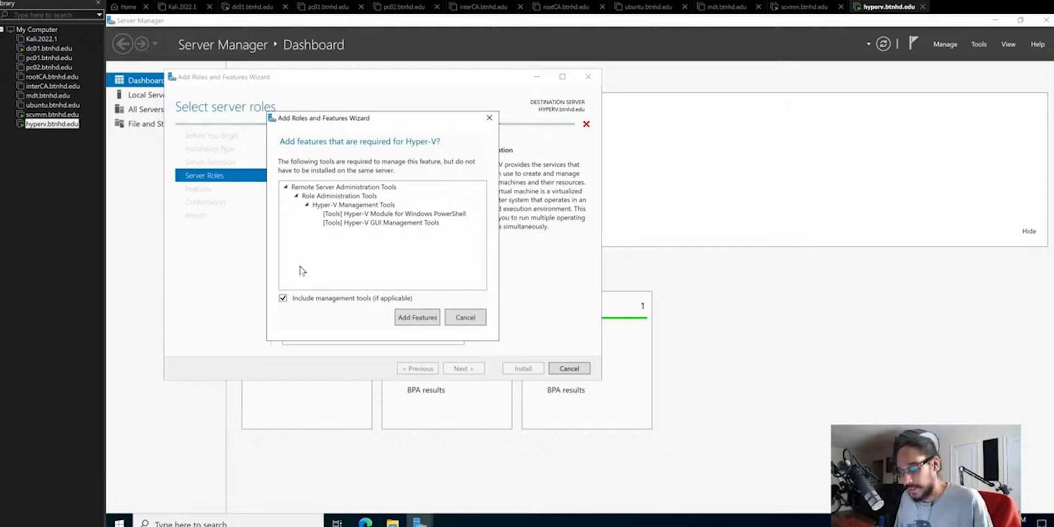
mouse_move(392, 283)
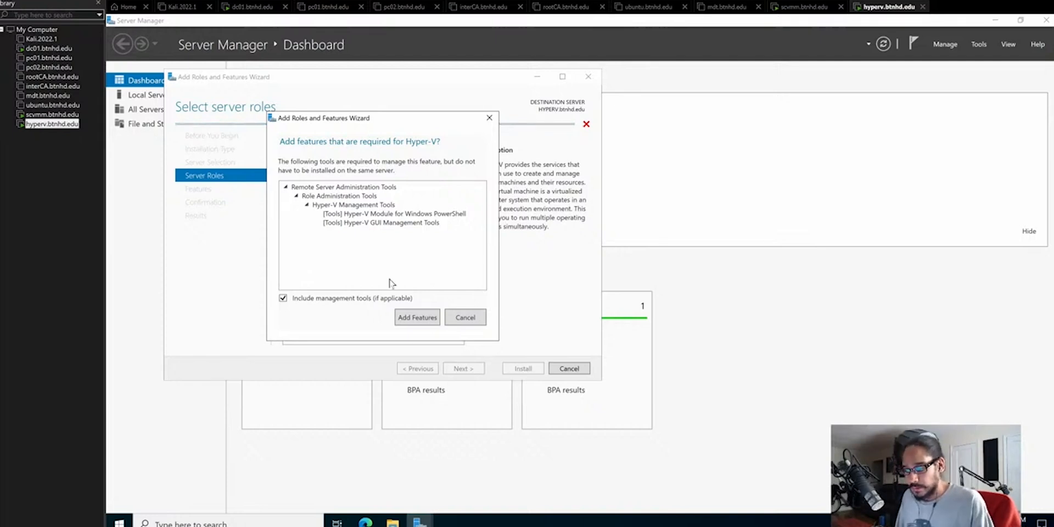
left_click(417, 317)
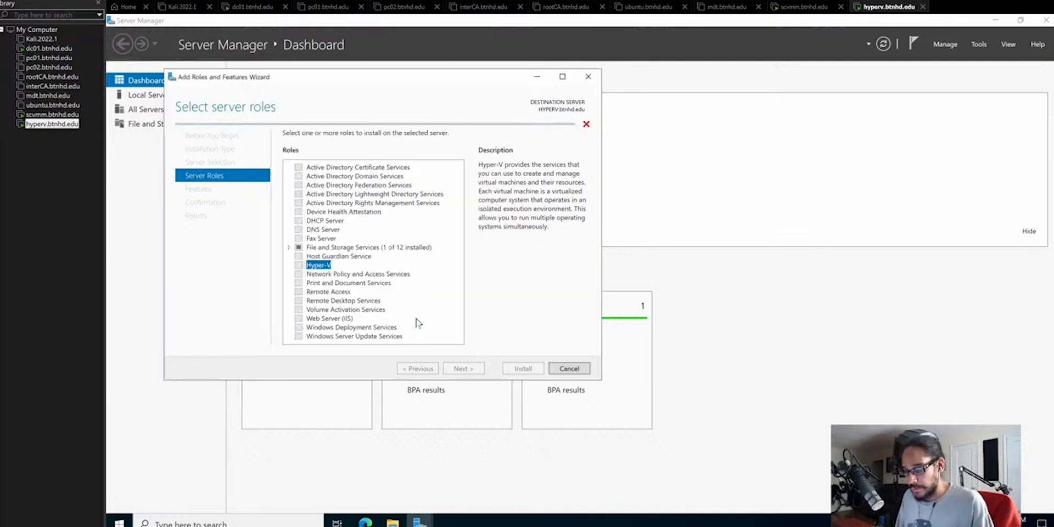
left_click(462, 369)
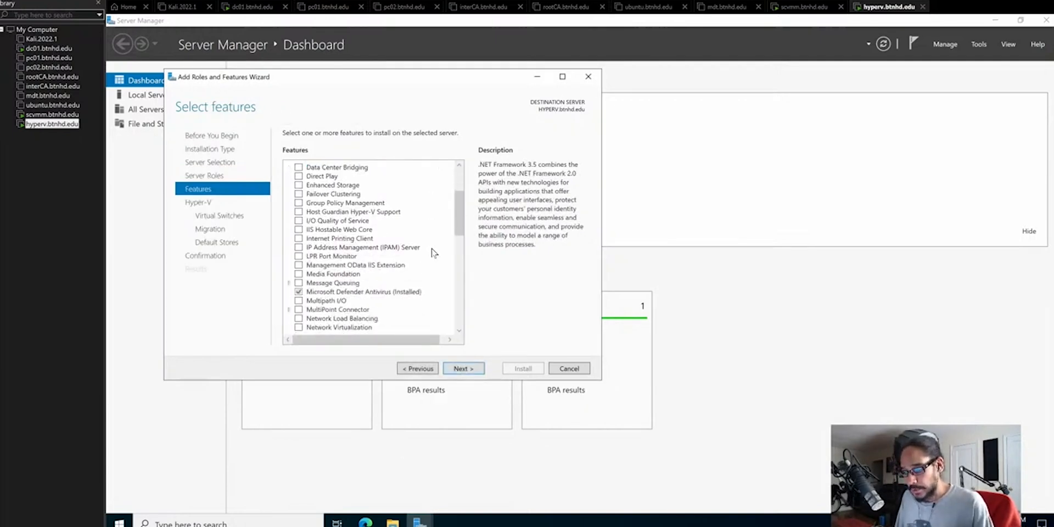
- Include the Multipath I/O feature and create a virtual switch on HYPERV NETWORK
scroll("down", 3)
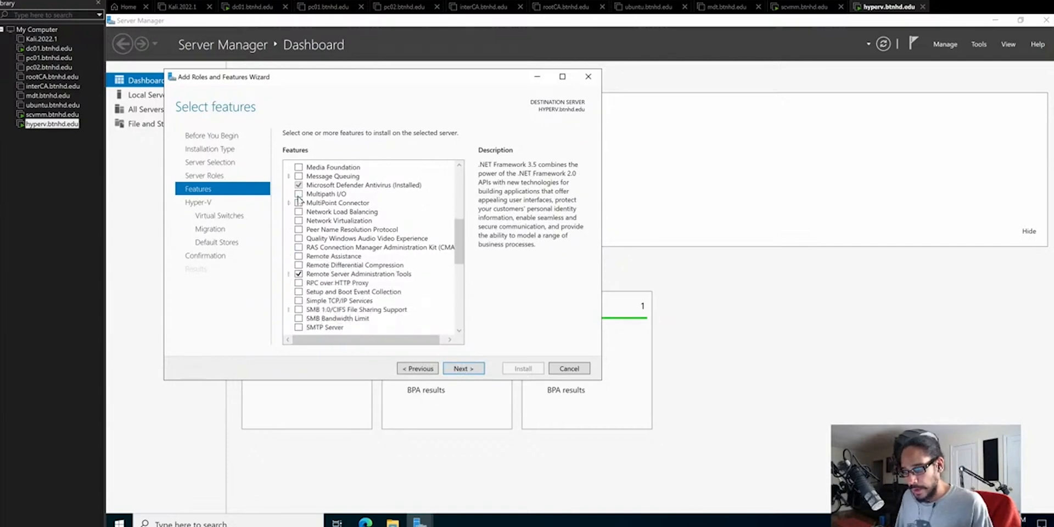
left_click(299, 193)
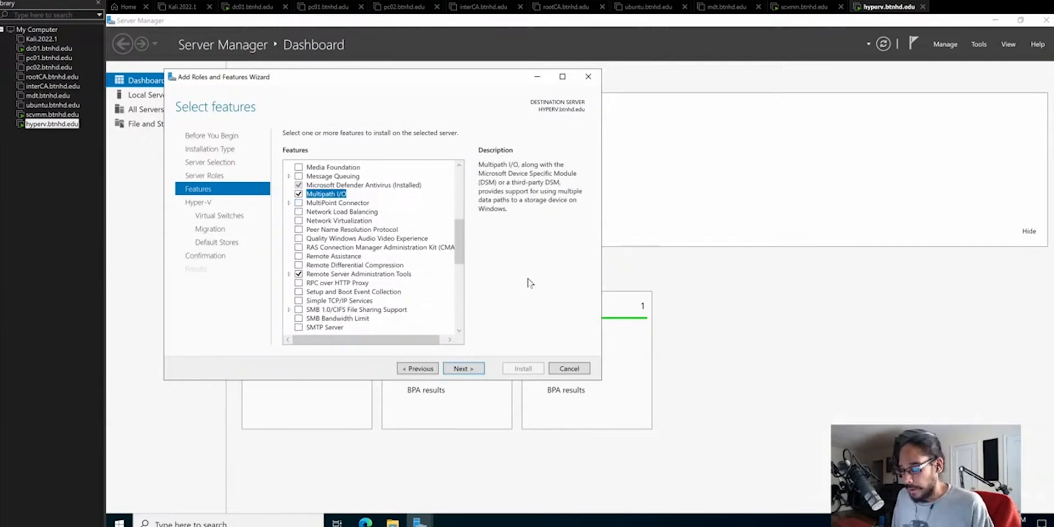
left_click(463, 369)
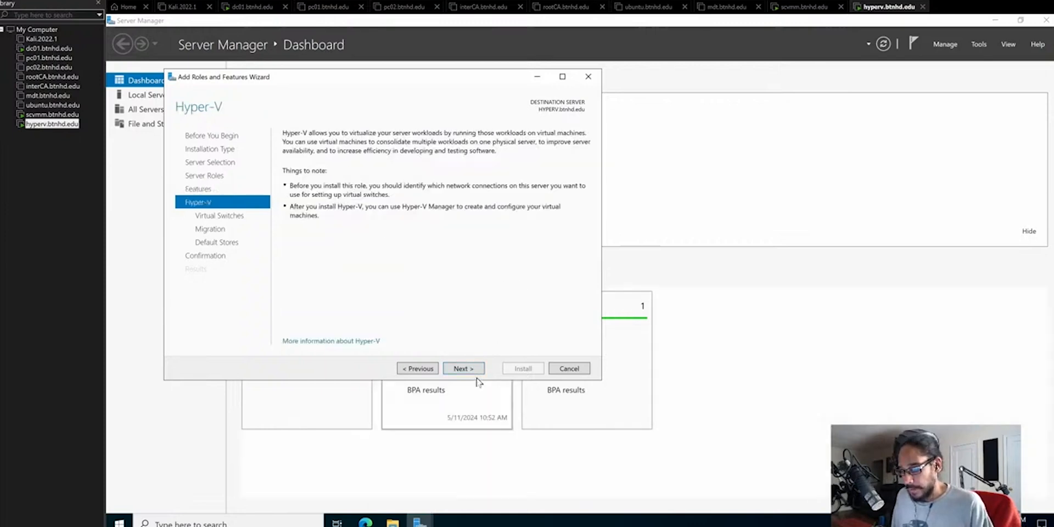
left_click(463, 369)
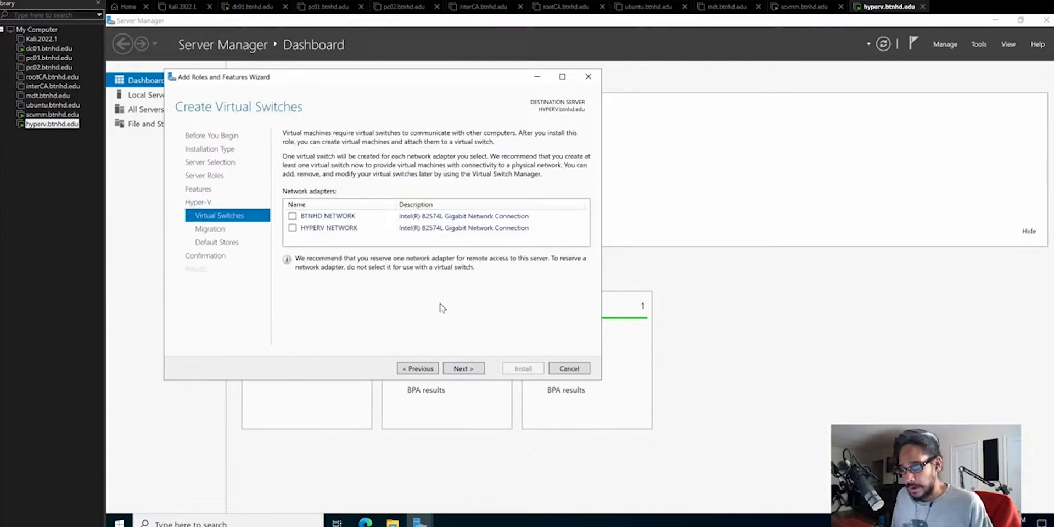
mouse_move(443, 307)
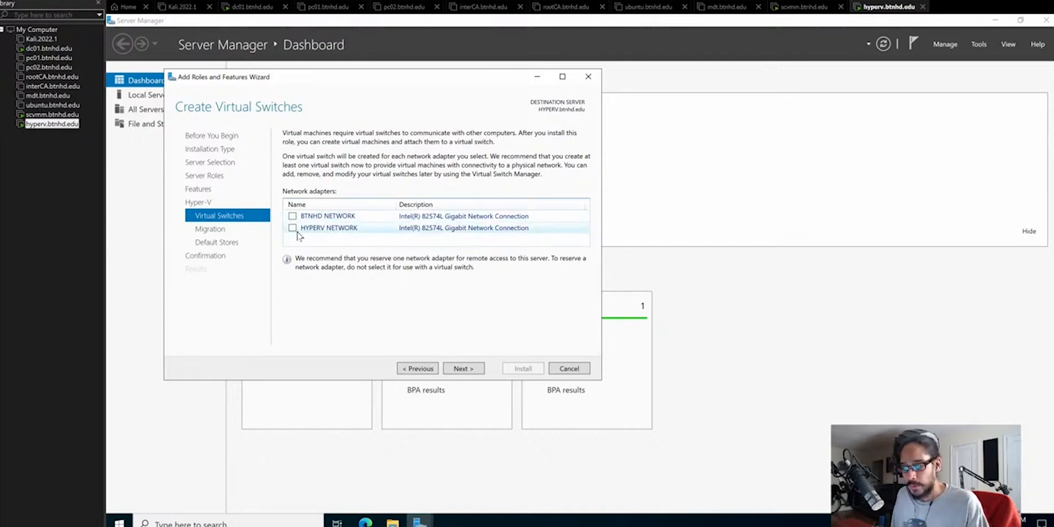
left_click(292, 227)
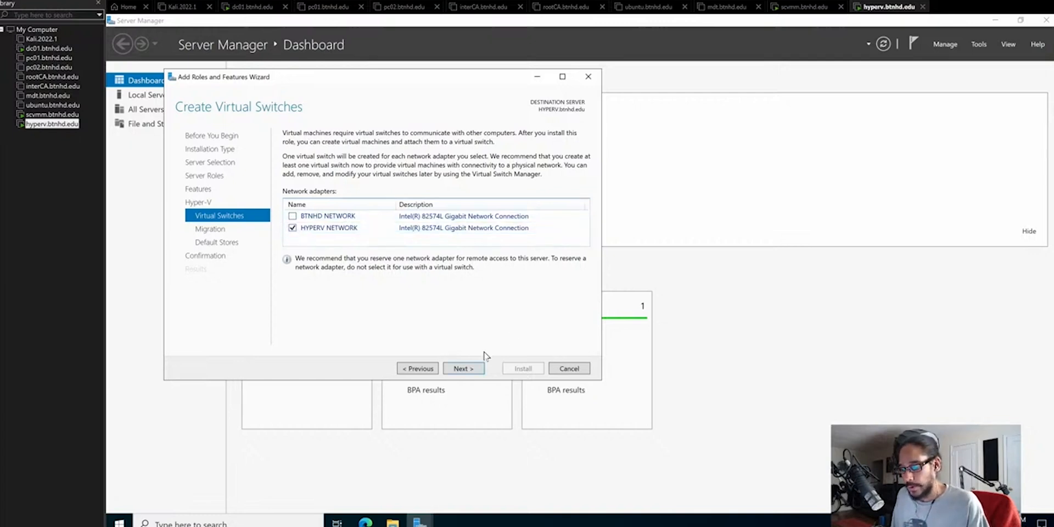
- Continue past migration and default storage locations, allowing the server to restart automatically
left_click(462, 369)
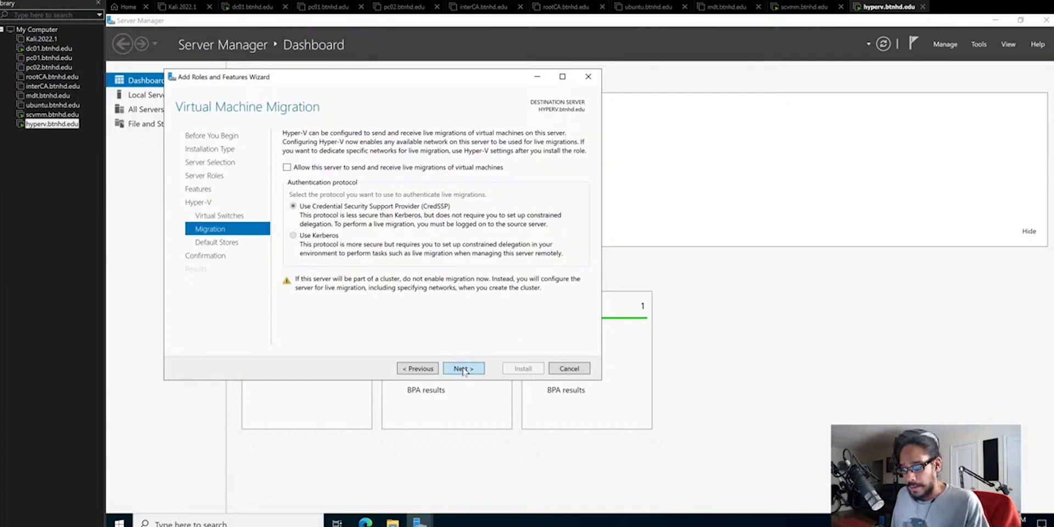
left_click(462, 369)
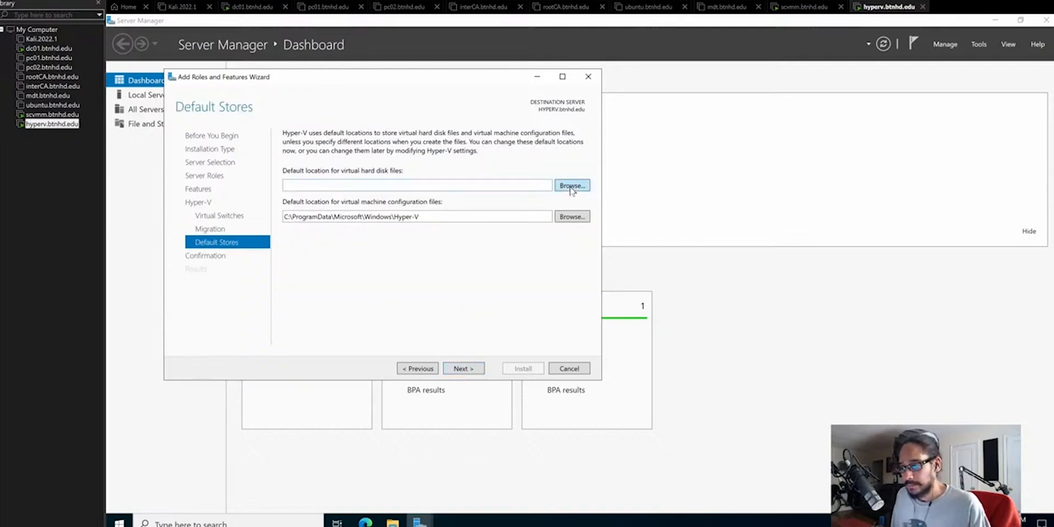
left_click(571, 185)
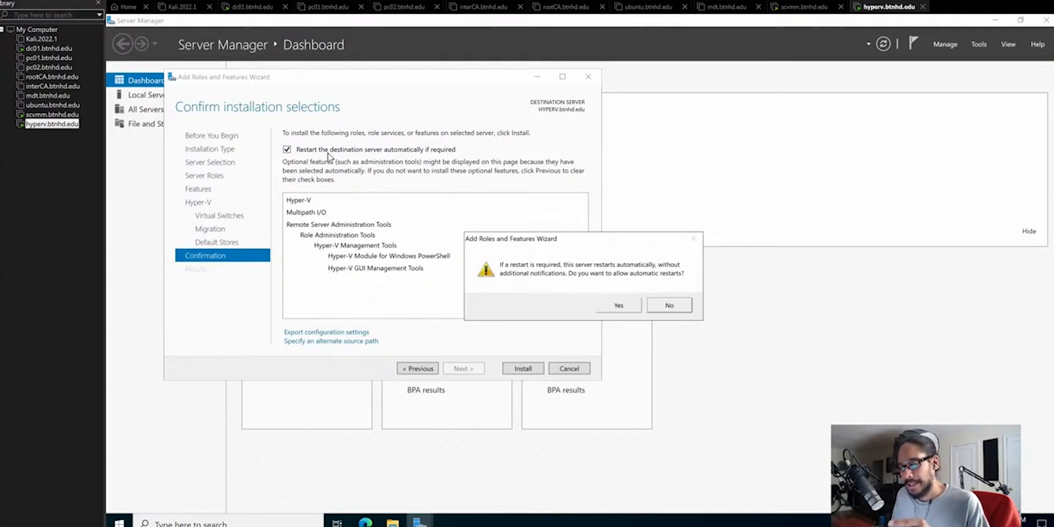
mouse_move(516, 243)
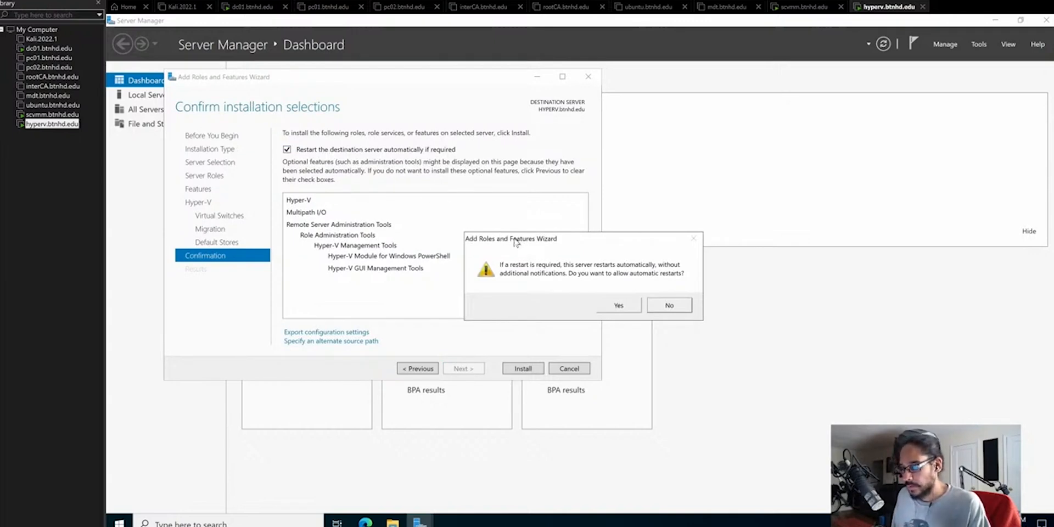
left_click(618, 305)
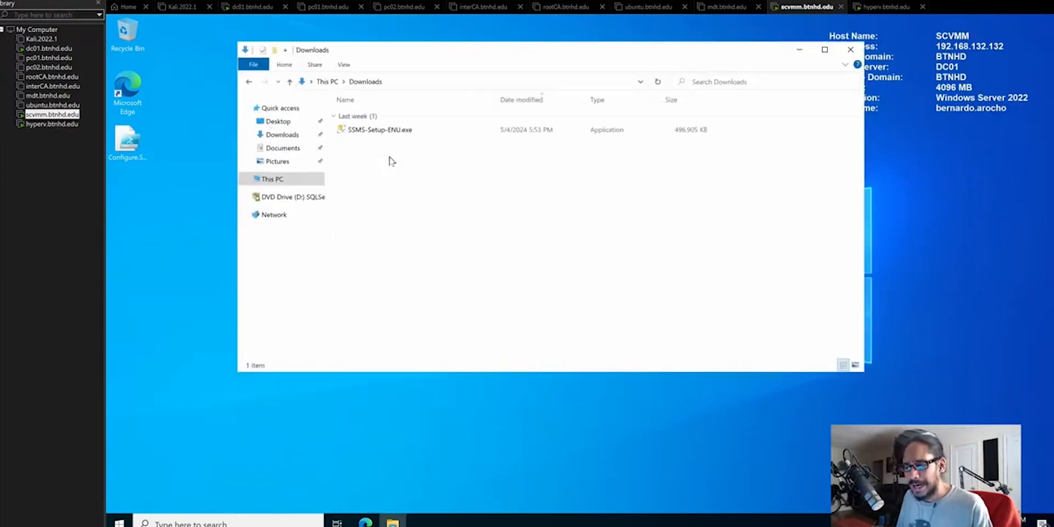
- Launch the MsSqlCmdLnUtils.msi installer and continue past its welcome page to the UAC prompt
left_click(380, 130)
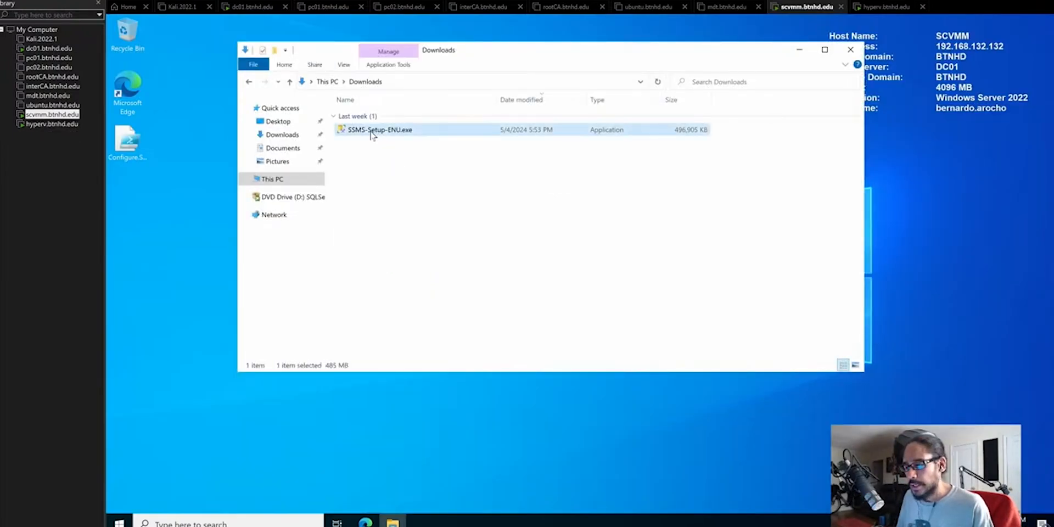
right_click(380, 130)
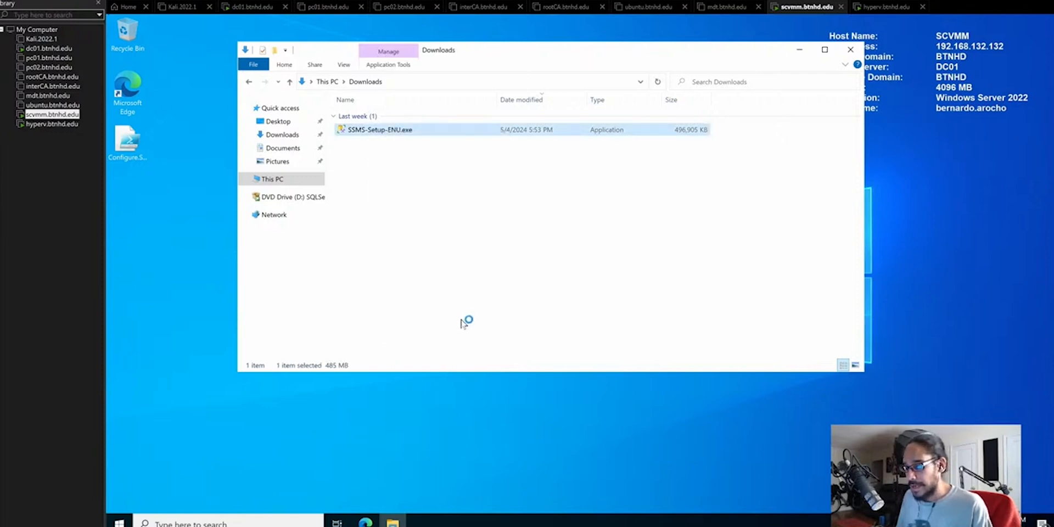
mouse_move(467, 319)
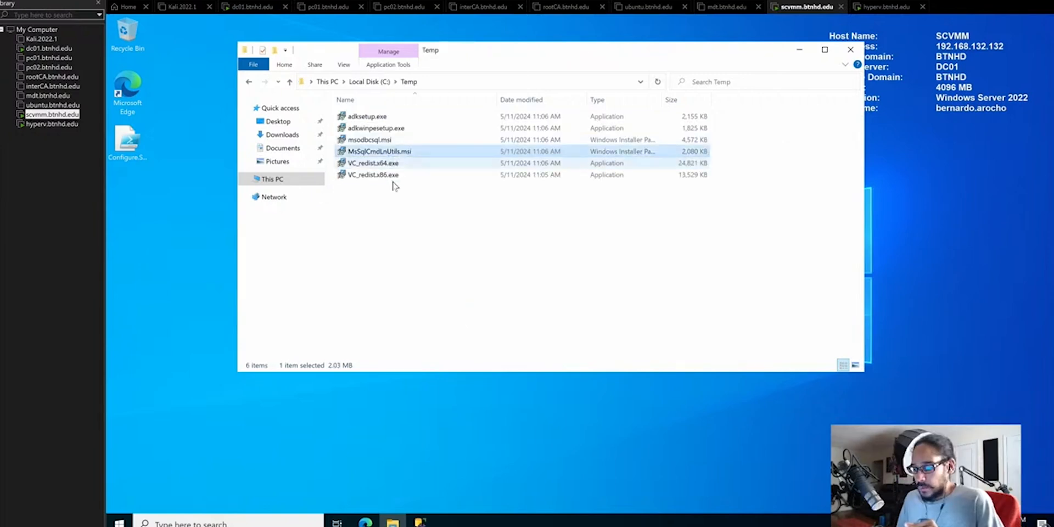
double_click(379, 151)
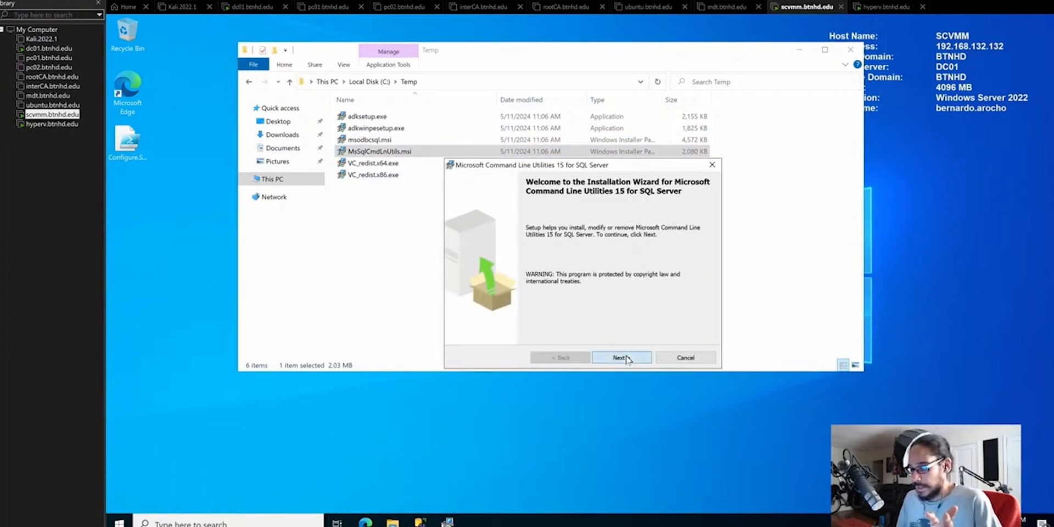
left_click(620, 357)
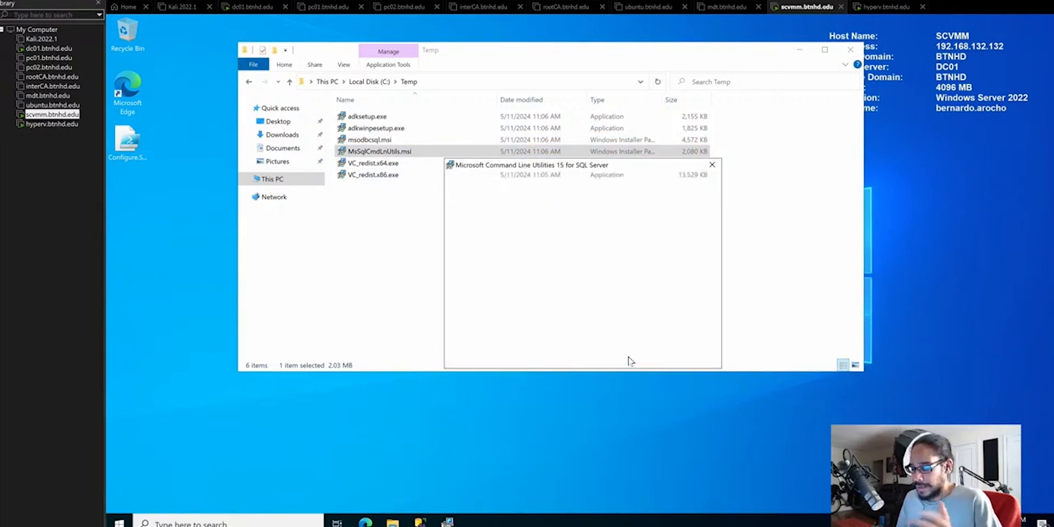
left_click(619, 357)
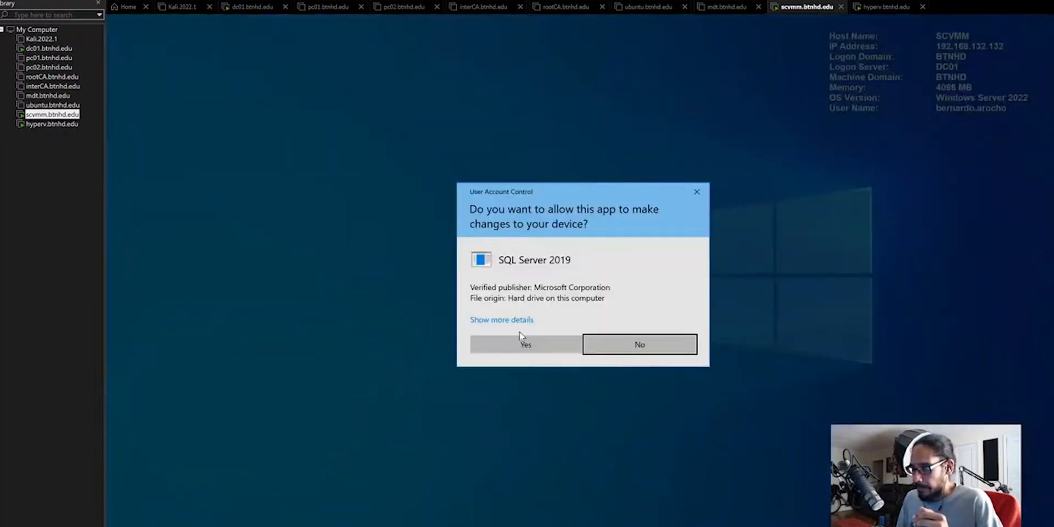
- Install the selected Windows ADK features and close the finished installer
left_click(525, 343)
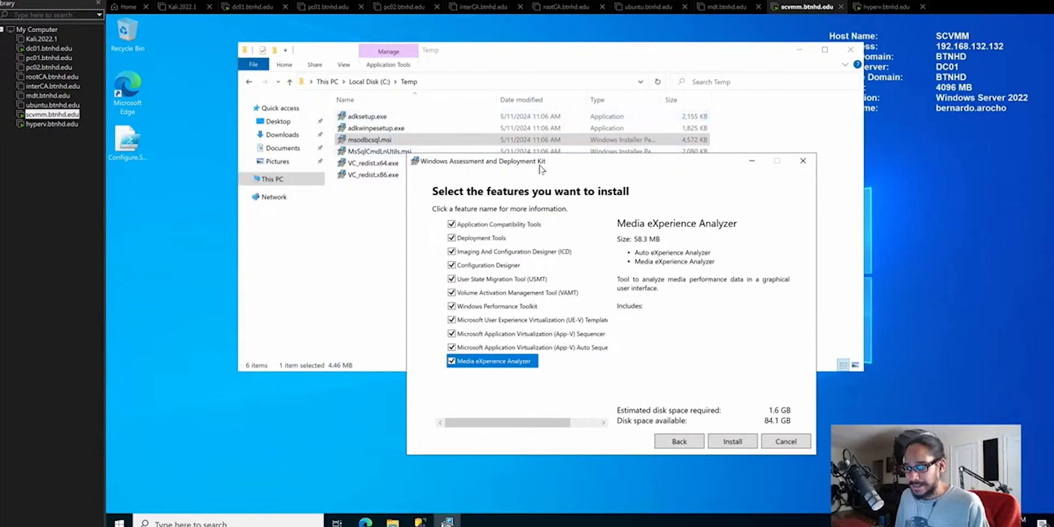
left_click(732, 442)
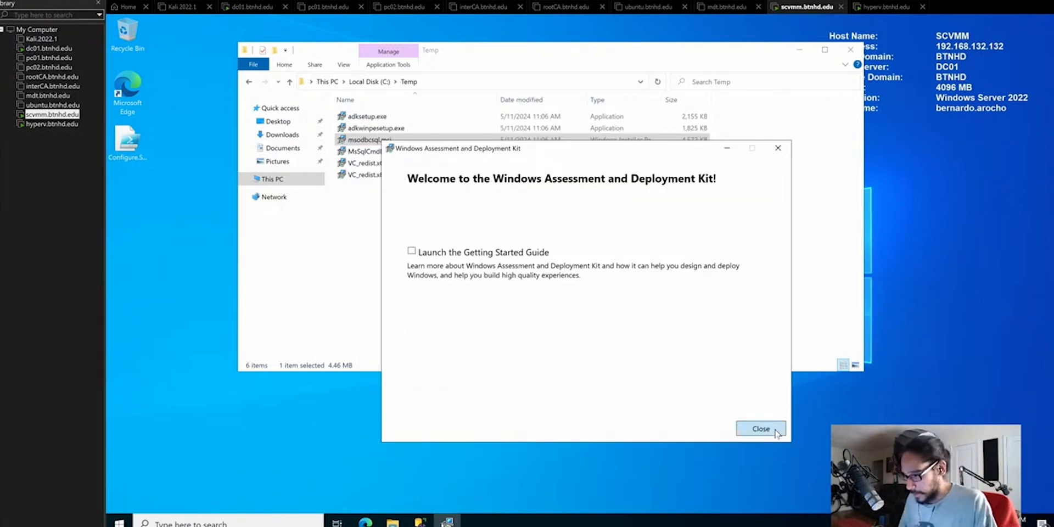
left_click(760, 428)
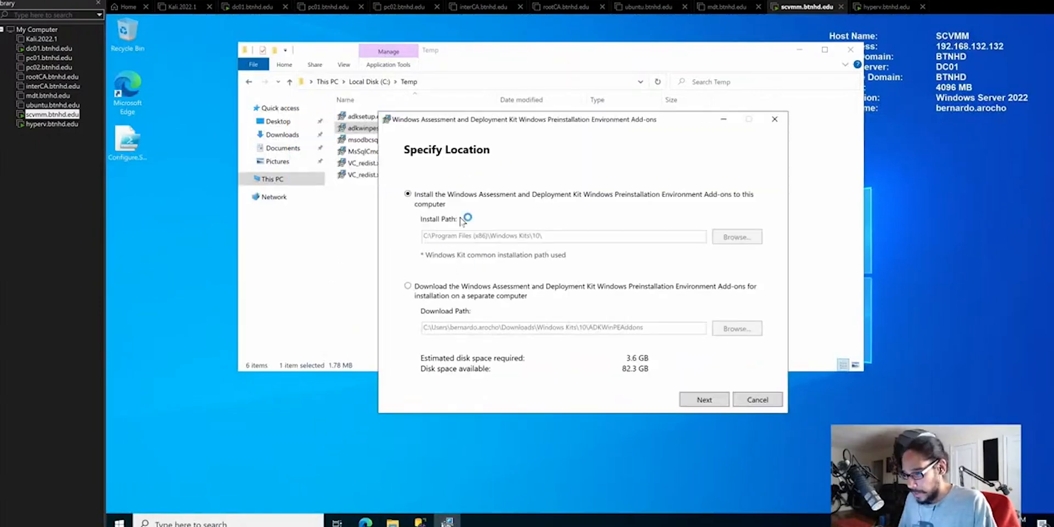
- Install the Windows PE add-ons at the default path, declining insights, then close the installer
left_click(702, 400)
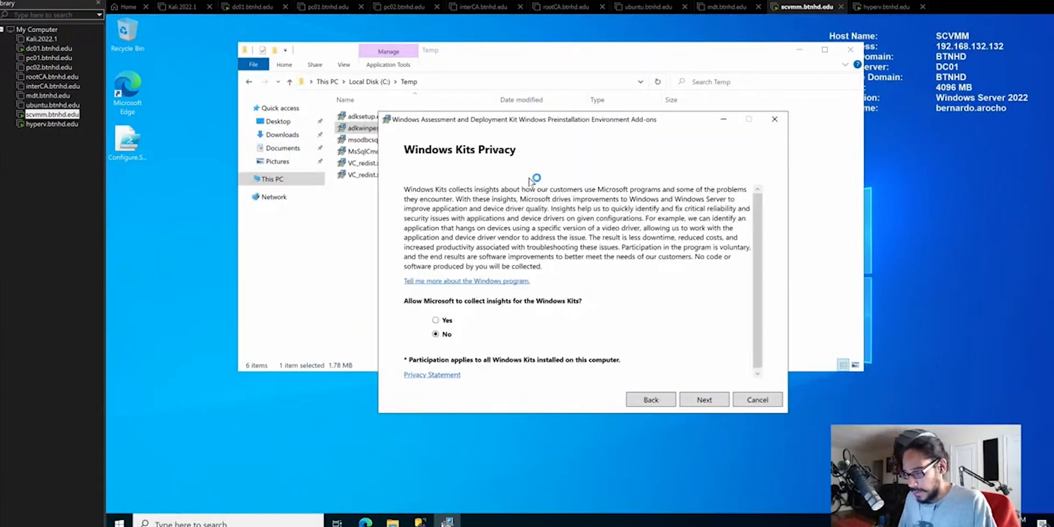
mouse_move(703, 400)
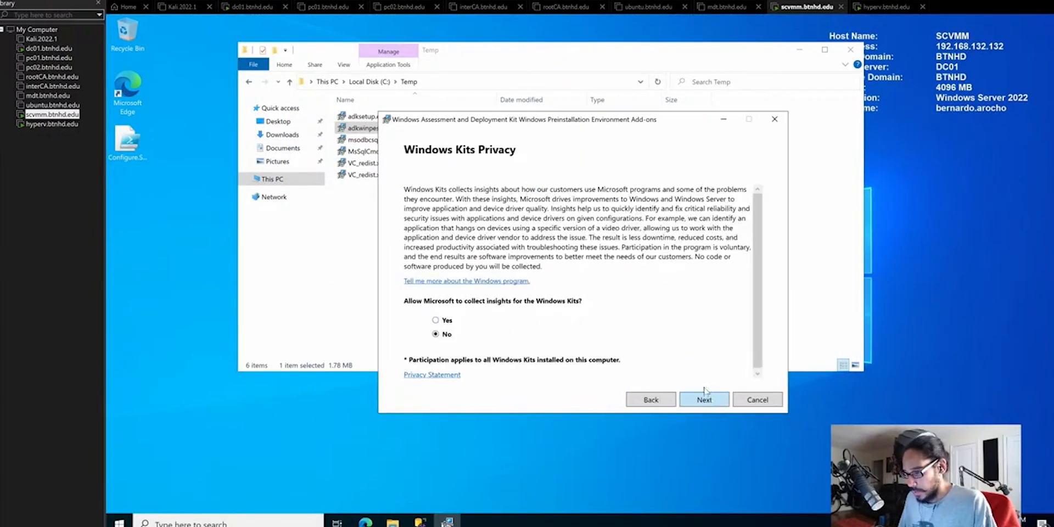
left_click(704, 399)
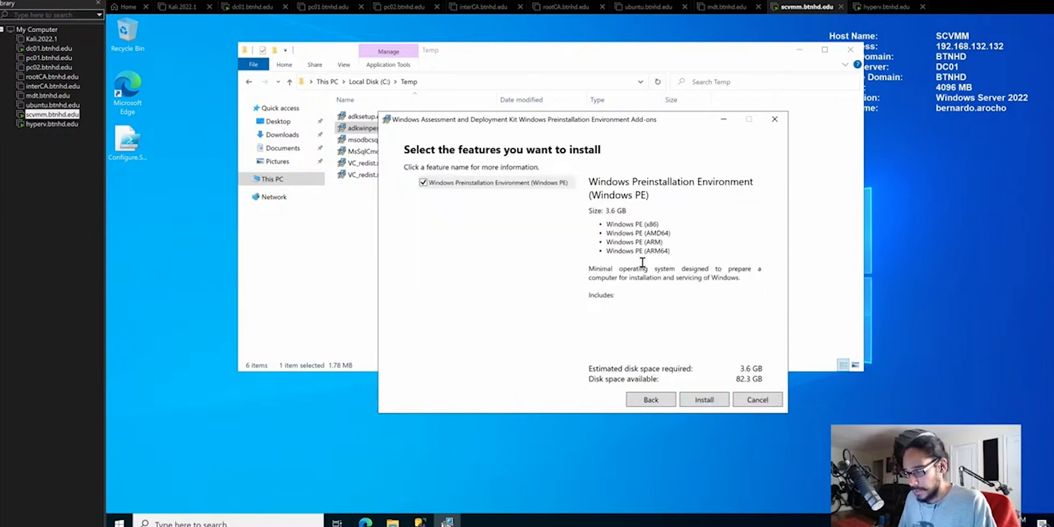
left_click(704, 400)
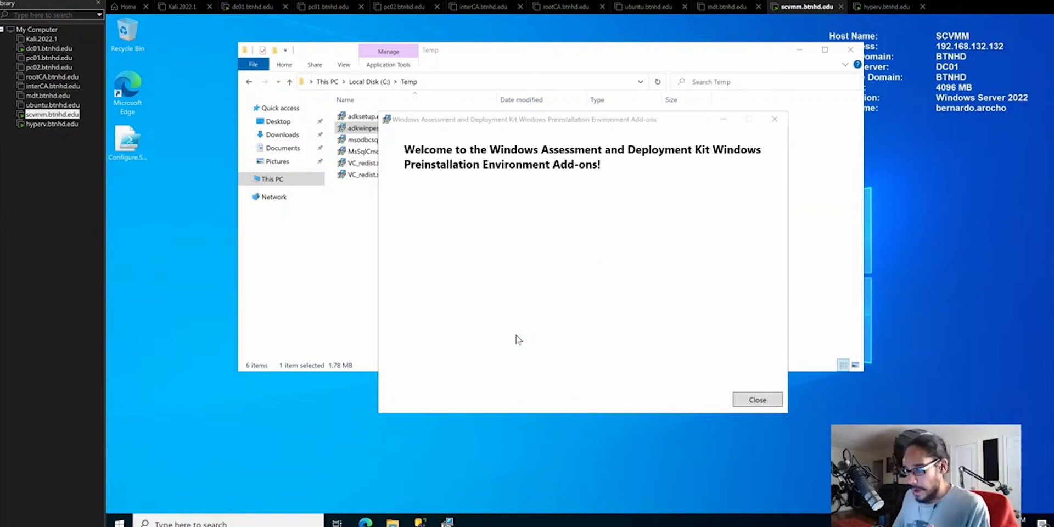
left_click(756, 400)
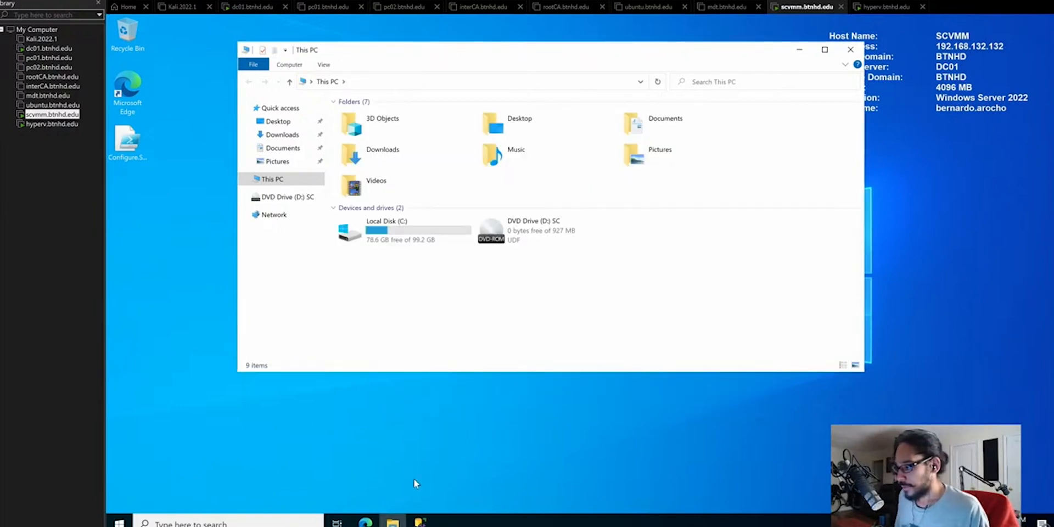
mouse_move(543, 339)
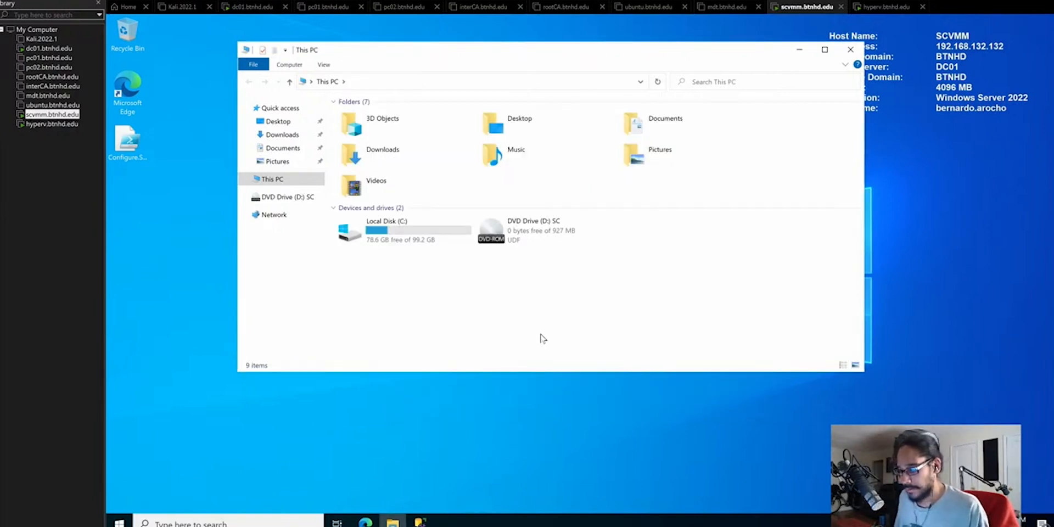
- Browse into DVD Drive (D:) in File Explorer to locate SCVMM_2022.exe
left_click(544, 229)
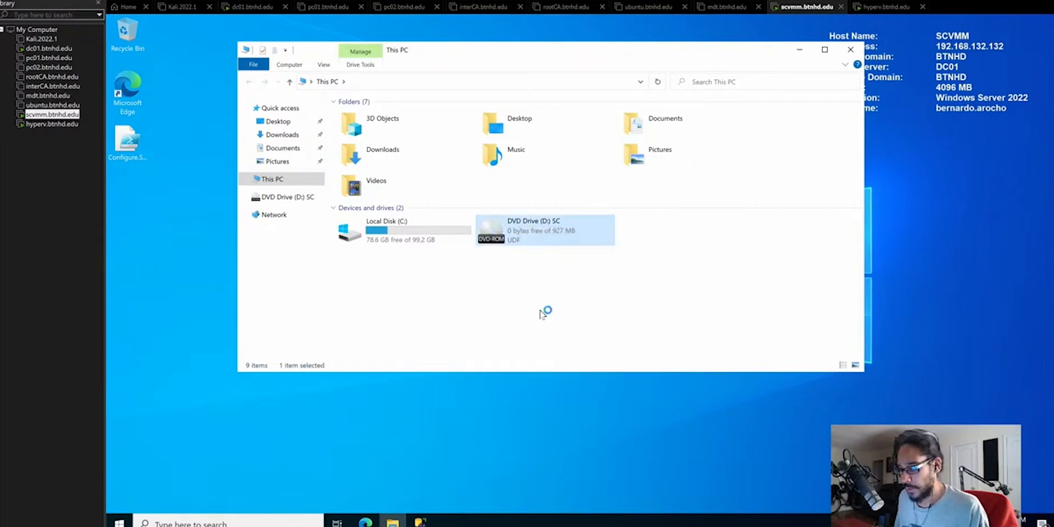
double_click(543, 230)
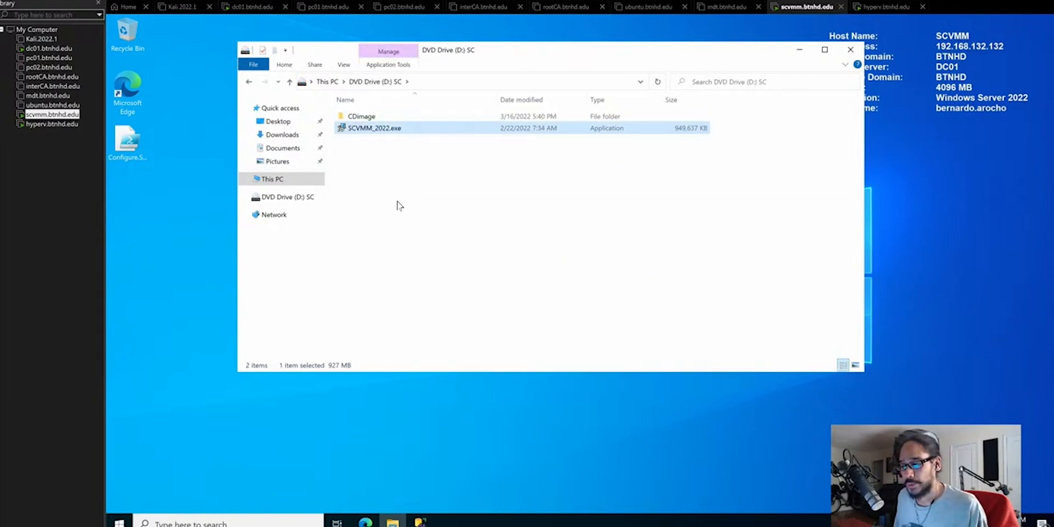
right_click(374, 127)
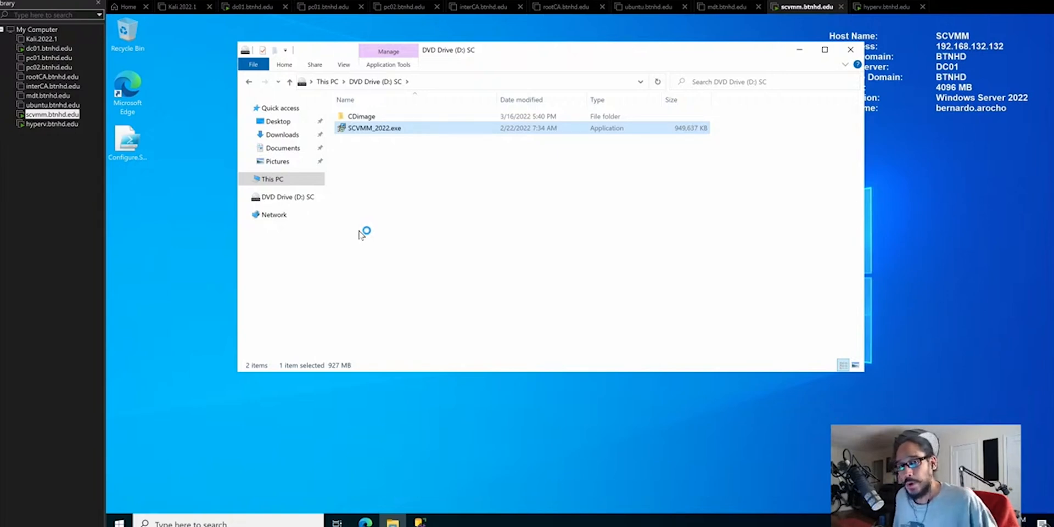
- Run SCVMM_2022.exe with elevation and accept its license agreement
double_click(375, 127)
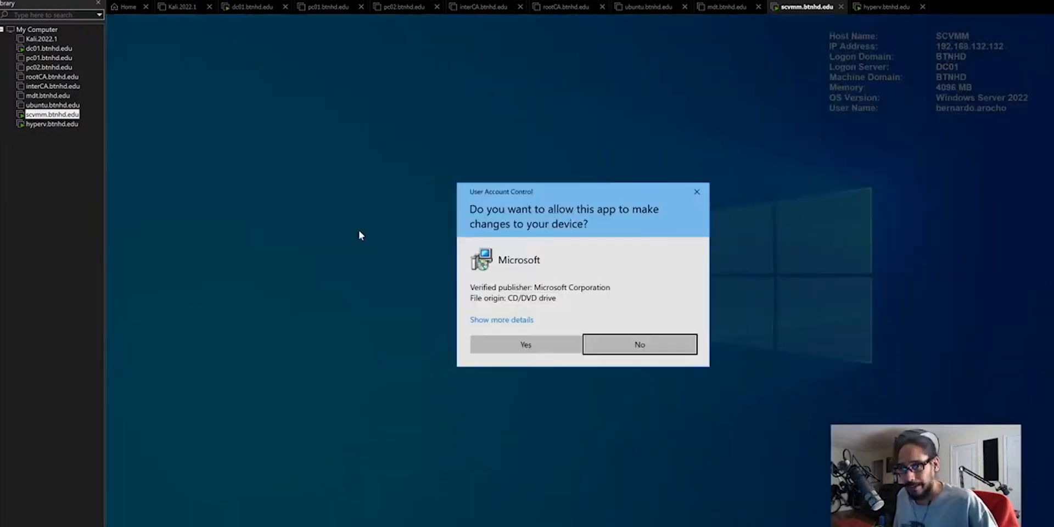
mouse_move(599, 219)
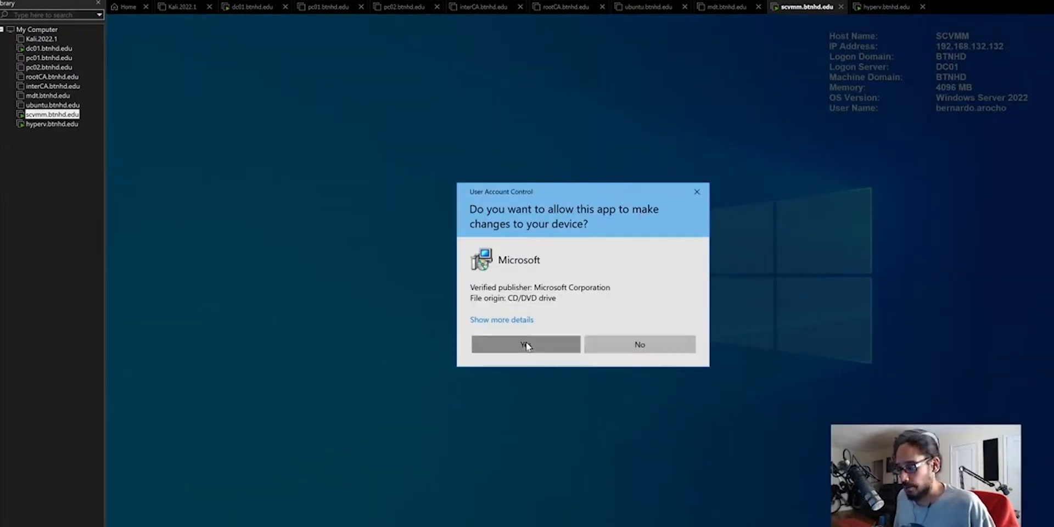
left_click(525, 344)
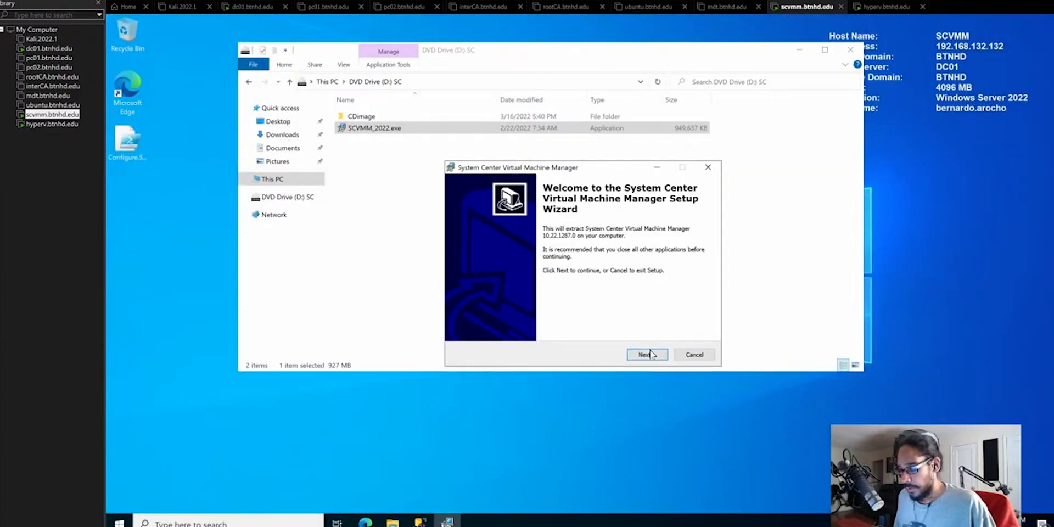
left_click(644, 354)
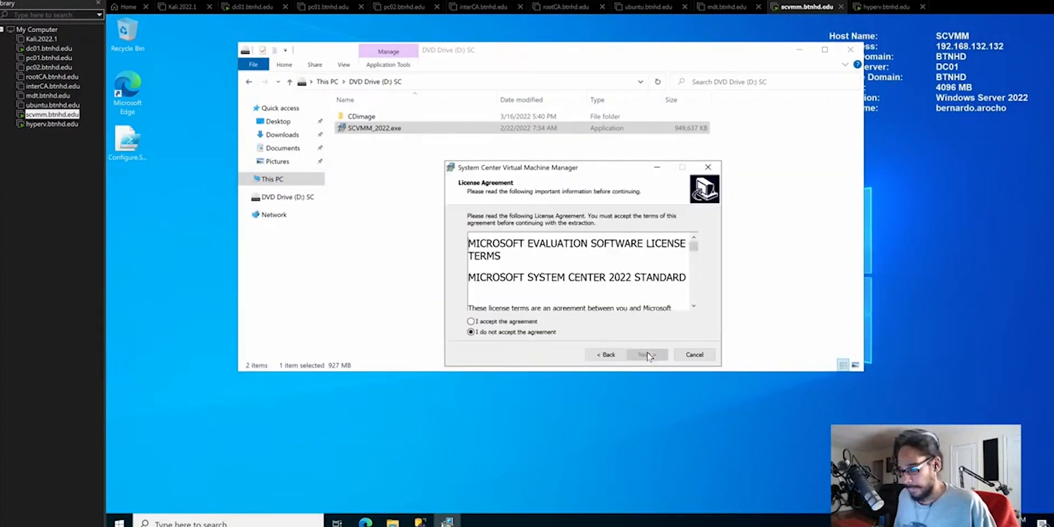
left_click(646, 355)
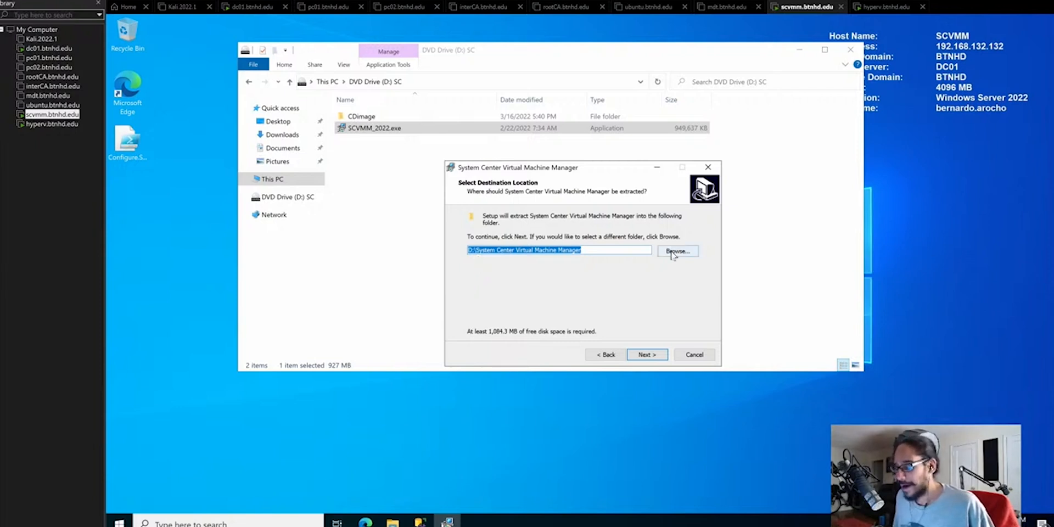
- Browse to the user's Desktop as the extraction folder and extract the setup files there
left_click(678, 251)
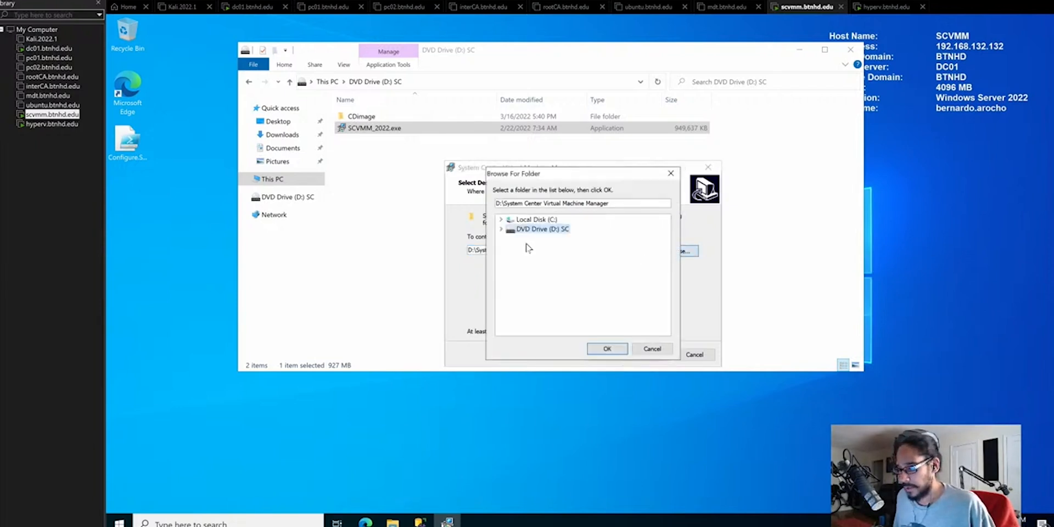
left_click(500, 220)
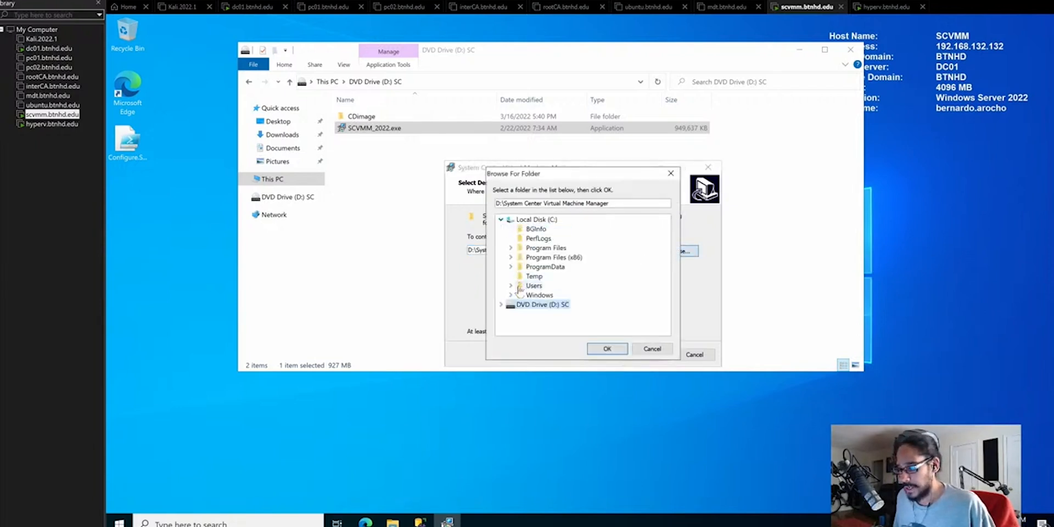
left_click(511, 286)
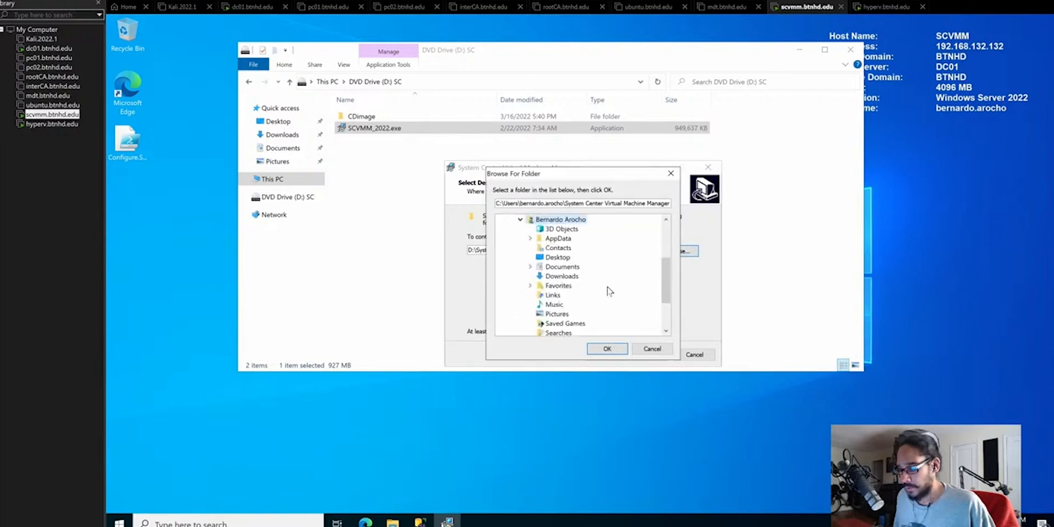
left_click(557, 257)
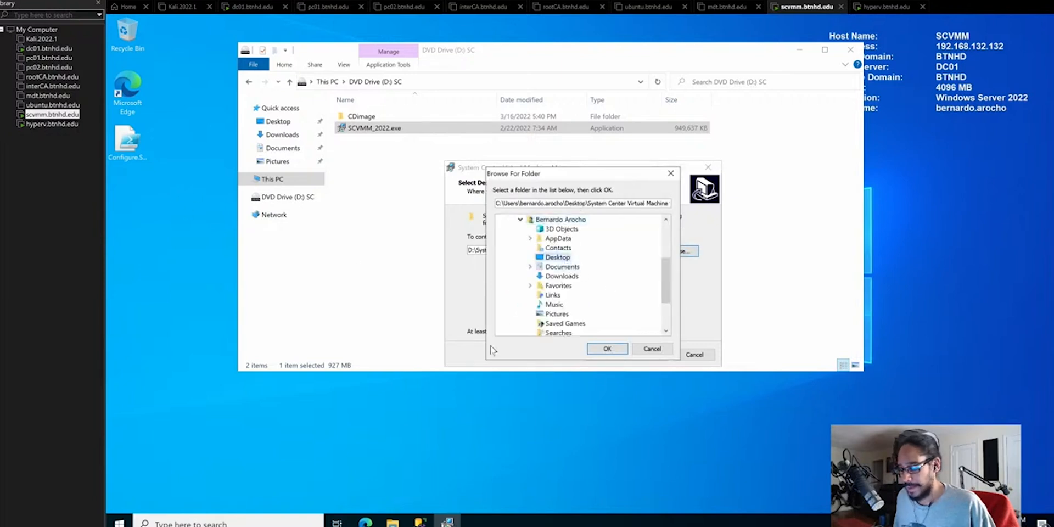
left_click(607, 348)
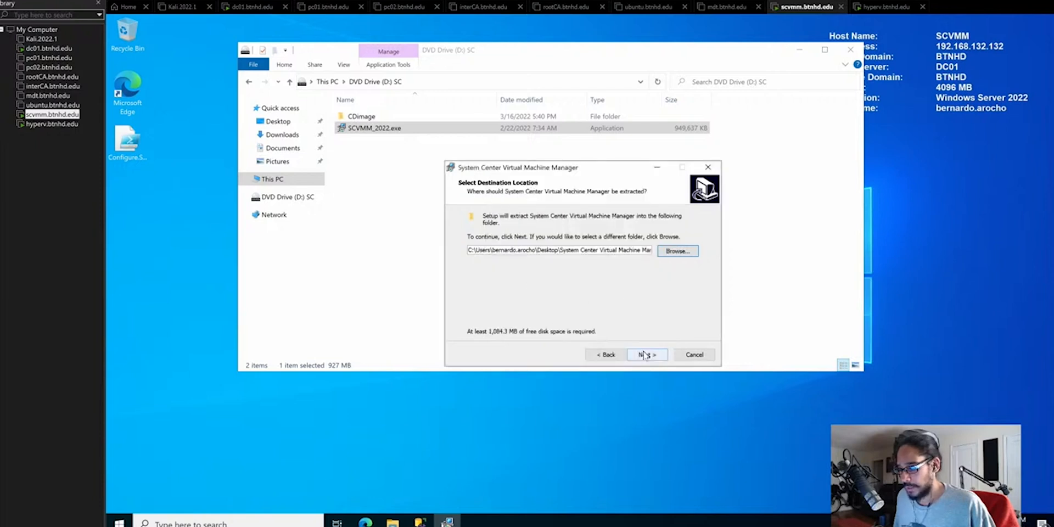
left_click(643, 355)
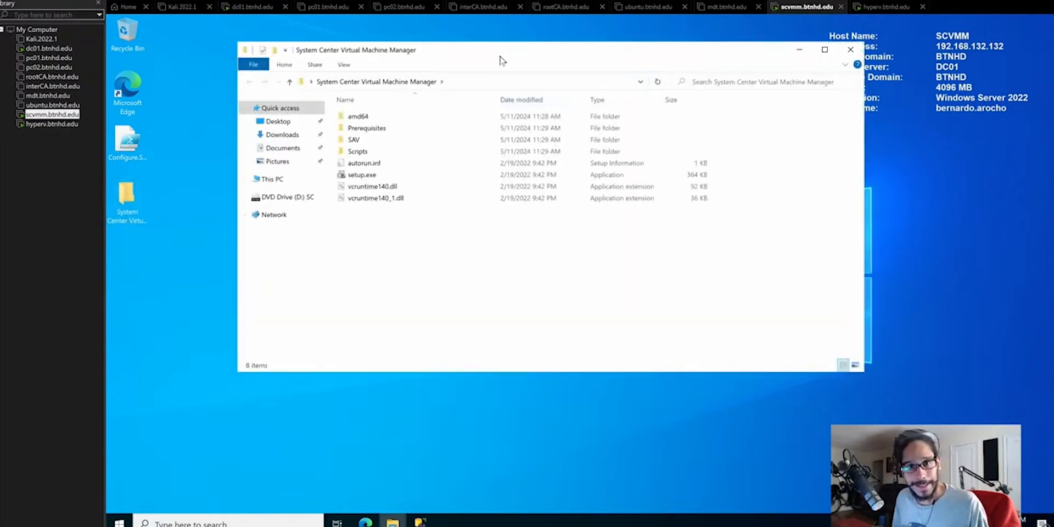
- Run the extracted setup.exe as administrator and close the folder window
left_click(361, 175)
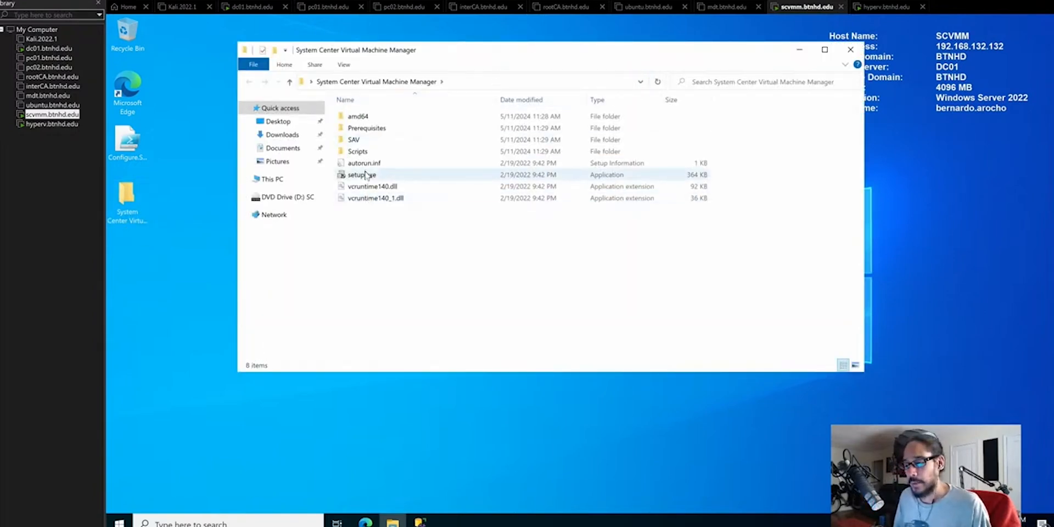
right_click(361, 174)
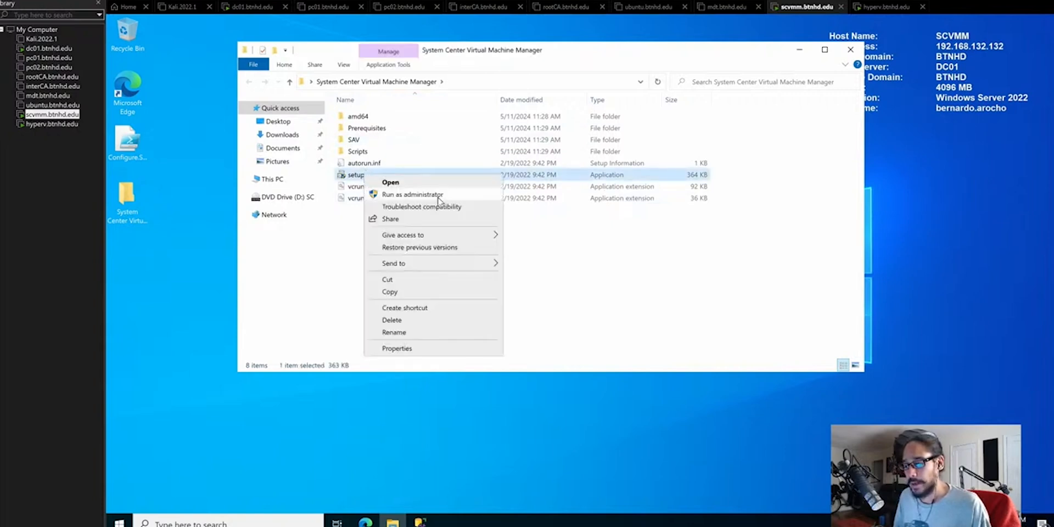
left_click(413, 194)
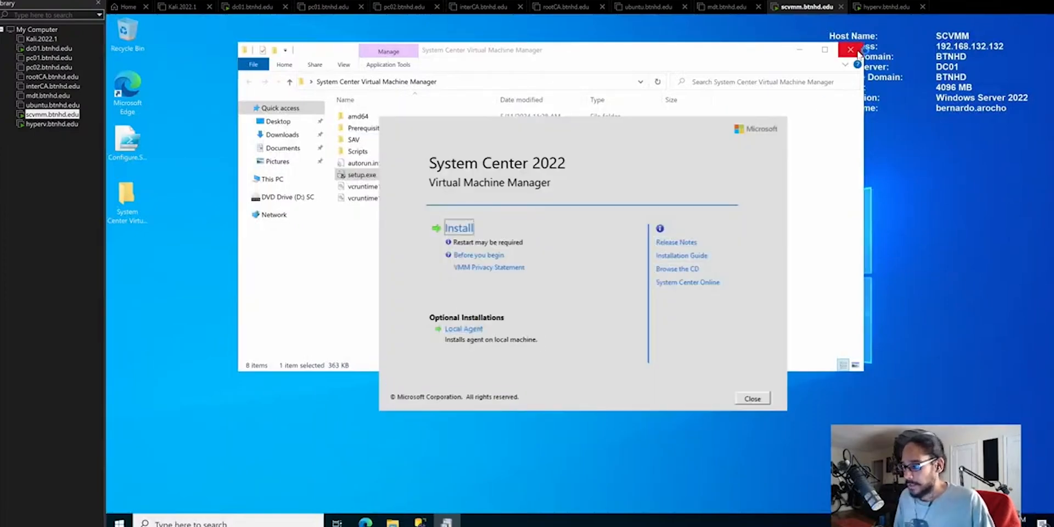
left_click(850, 50)
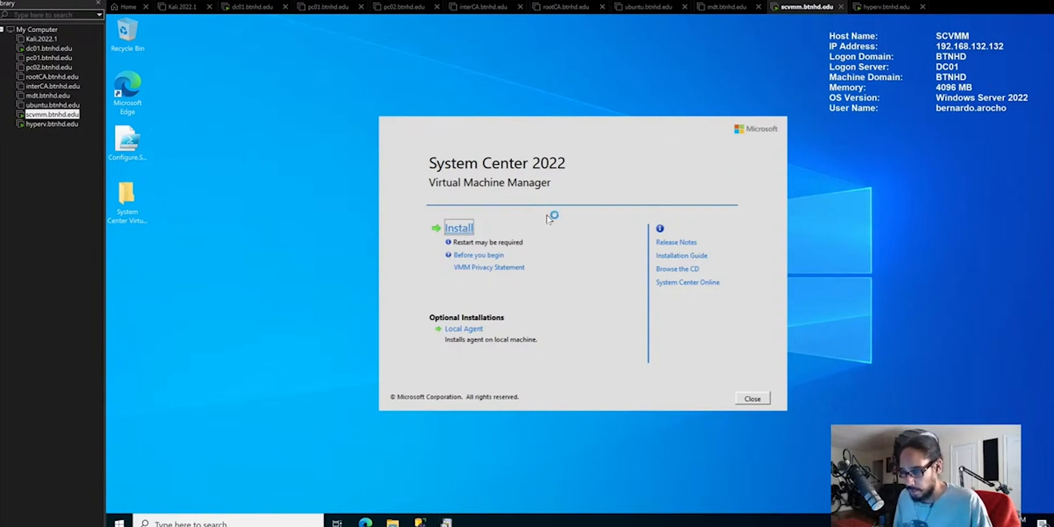
- Begin the VMM install with both the management server and console features selected
left_click(459, 227)
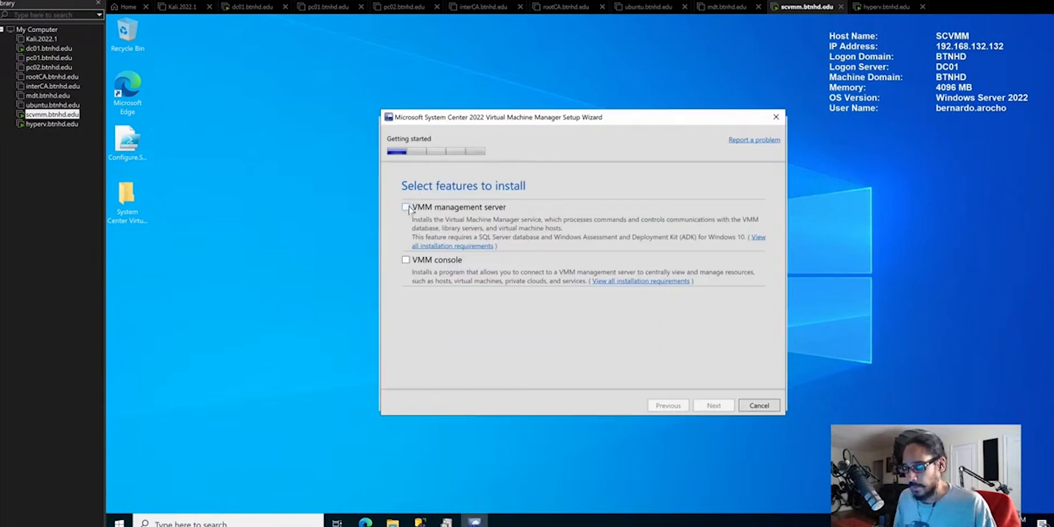
left_click(406, 208)
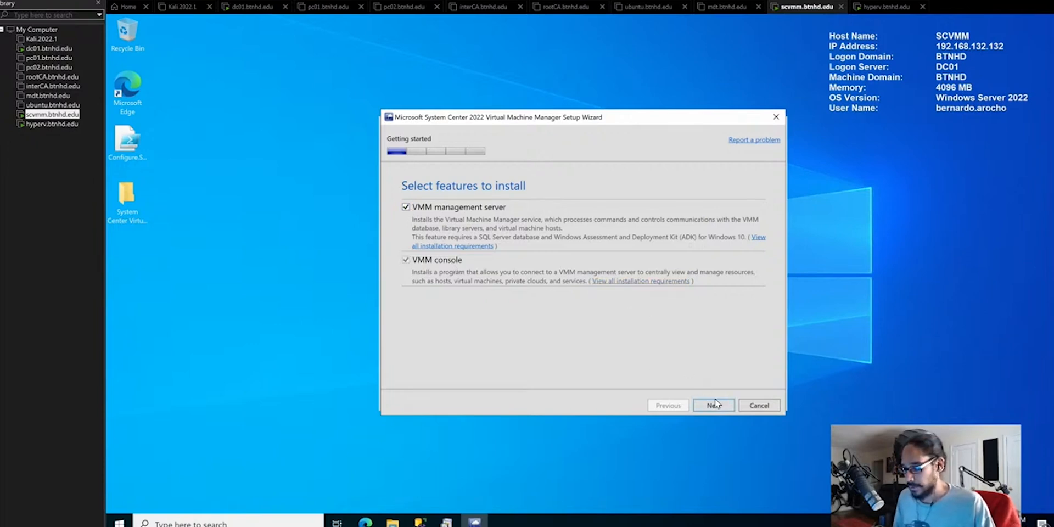
left_click(714, 406)
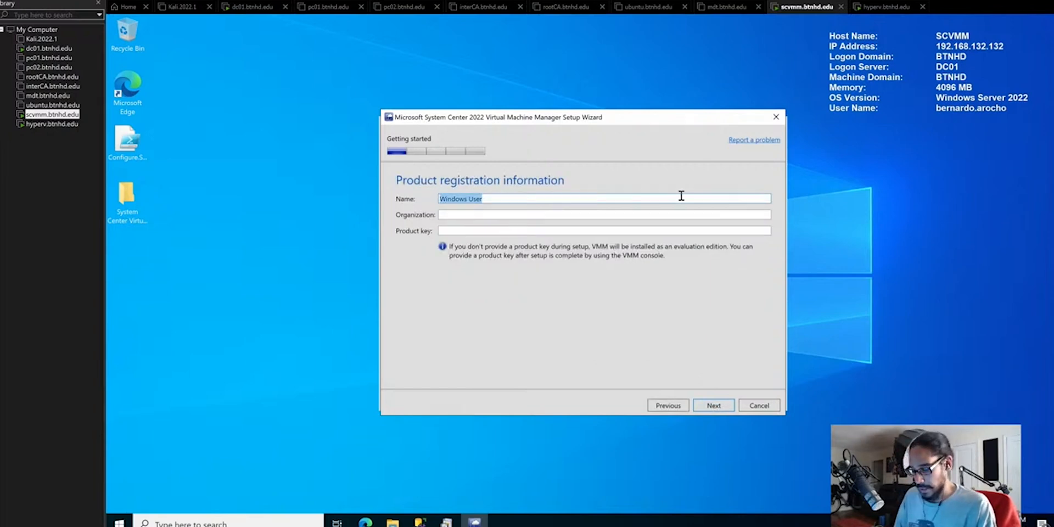
- Enter registration name BTNHD USER and organization BTNHD, leaving the product key blank
type("BTNHD")
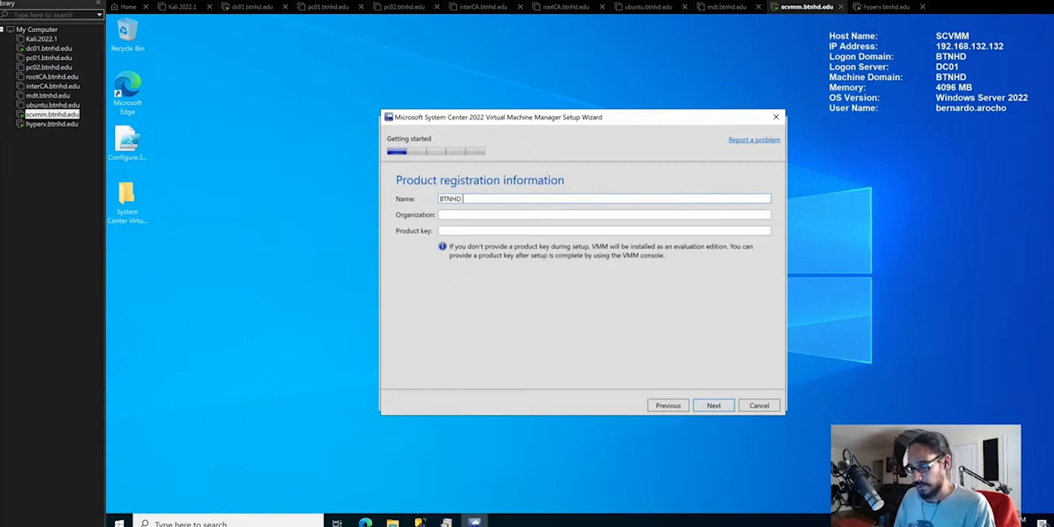
type("USER")
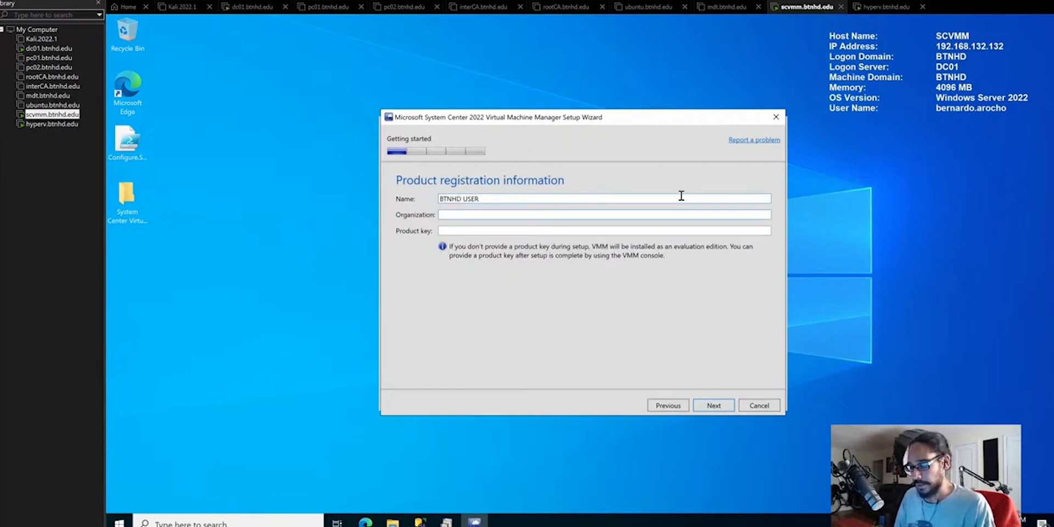
type("BTNHD")
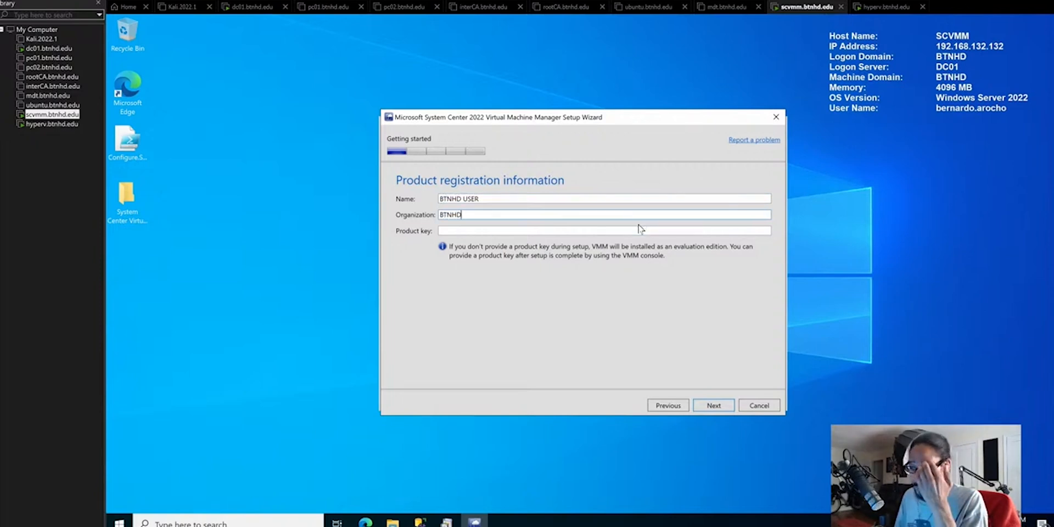
left_click(604, 231)
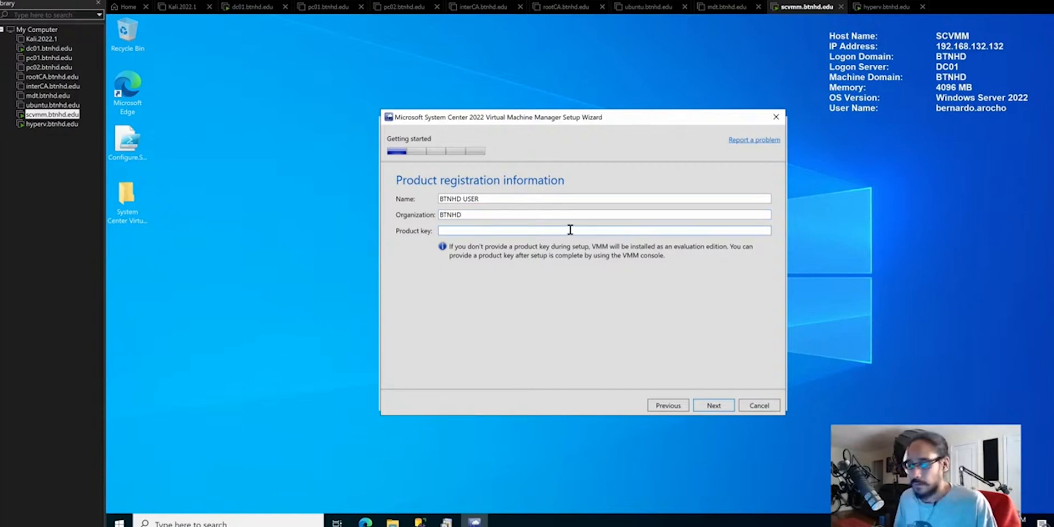
mouse_move(591, 288)
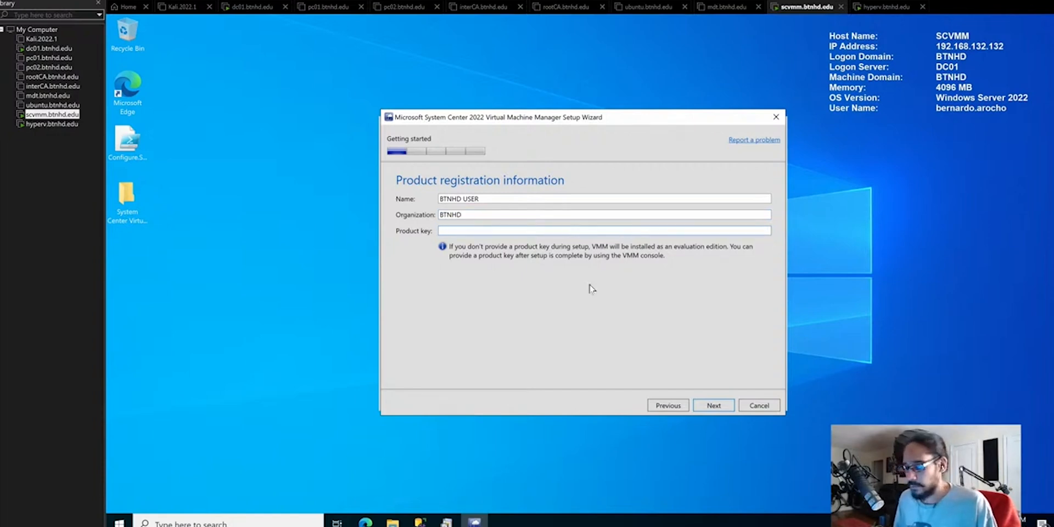
mouse_move(714, 405)
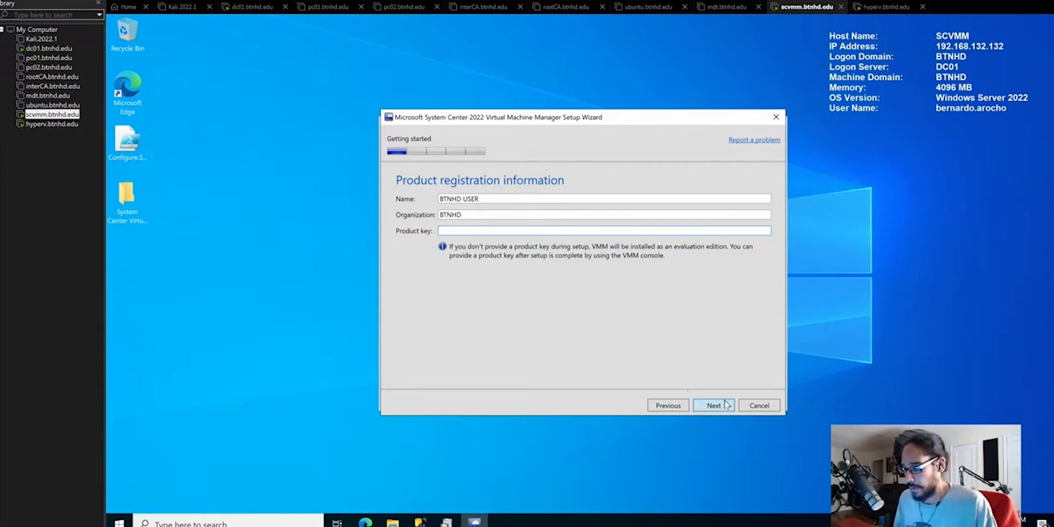
mouse_move(669, 356)
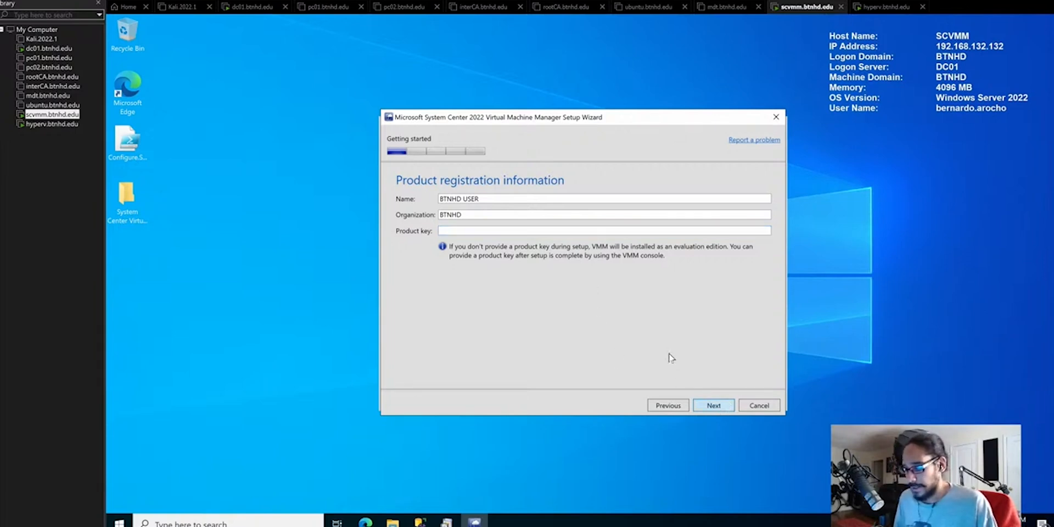
- Accept the license, turn Microsoft Update off and keep the default install location through to the prerequisite check
left_click(714, 405)
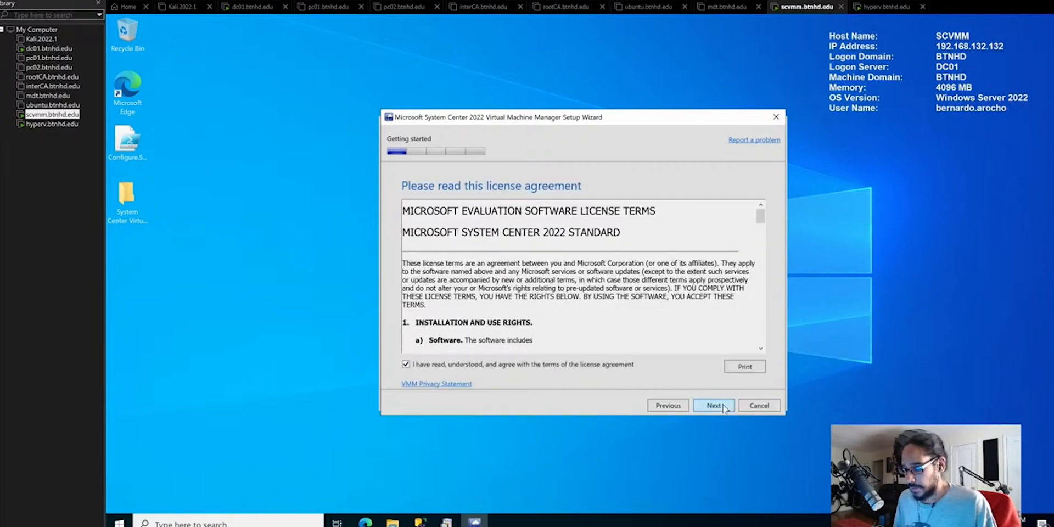
left_click(713, 405)
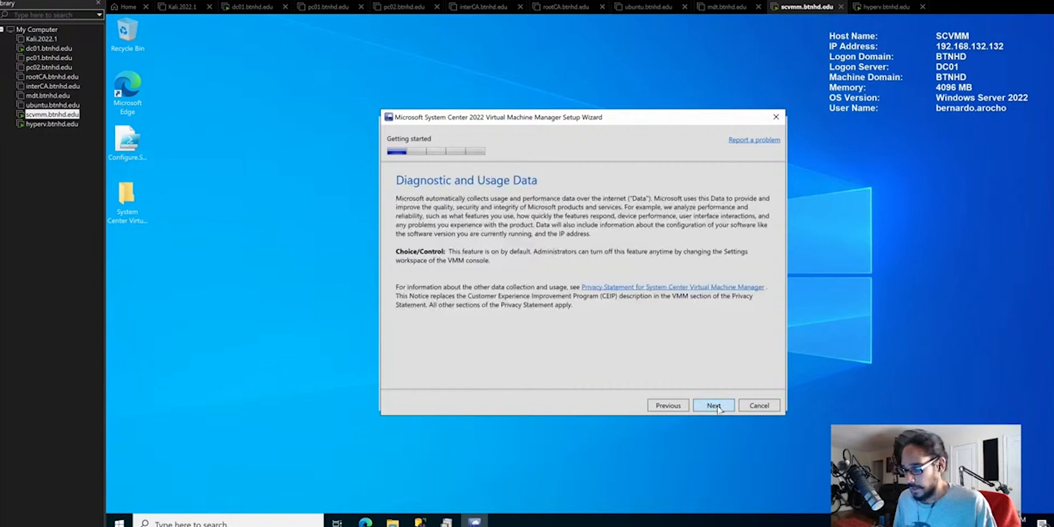
left_click(713, 405)
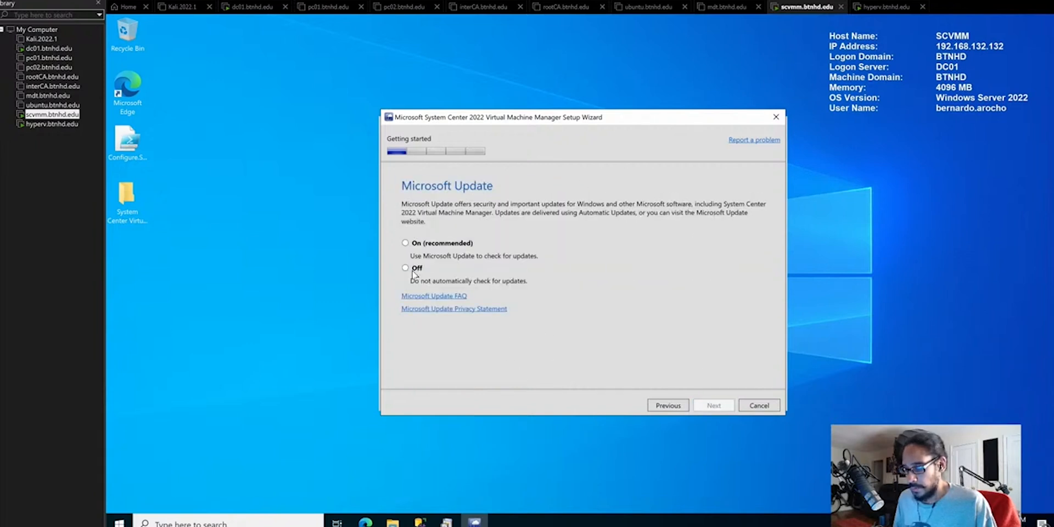
left_click(714, 405)
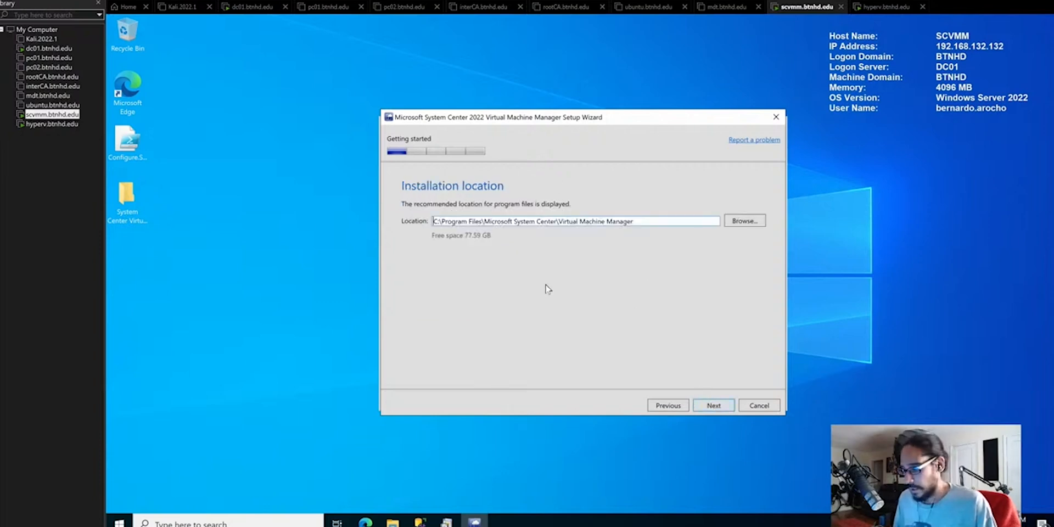
left_click(437, 221)
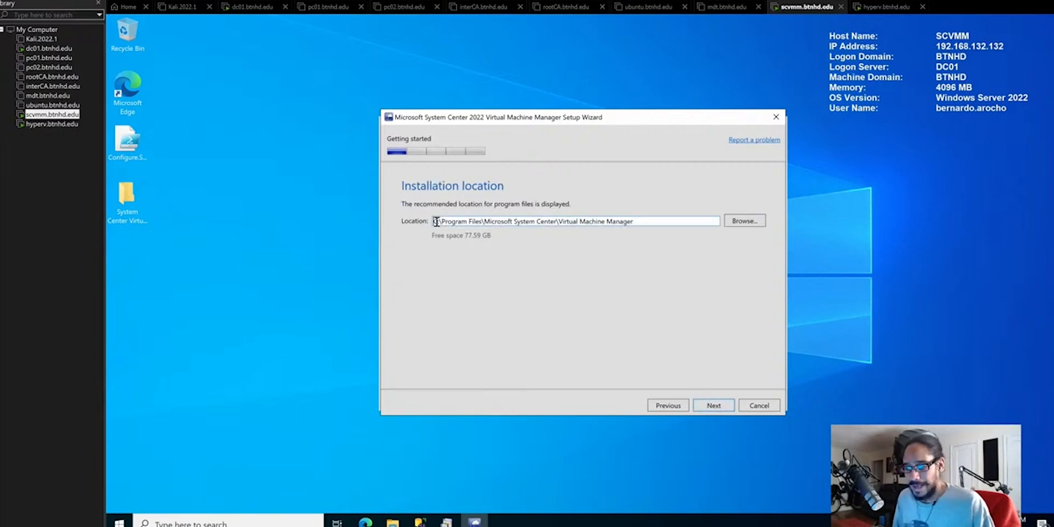
left_click(714, 405)
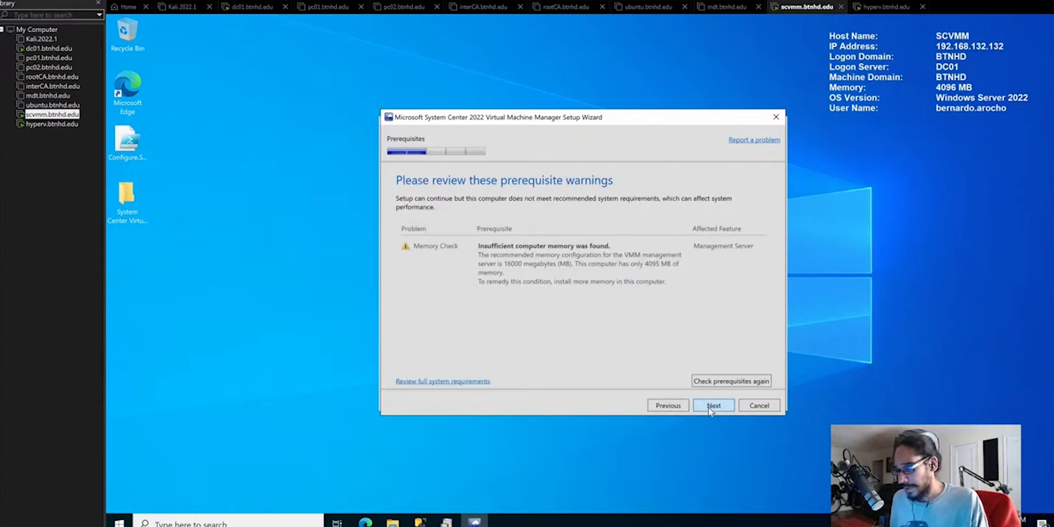
- Continue past the memory warning and set the database to instance MSSQLSERVER with new VirtualManagerDB
left_click(714, 405)
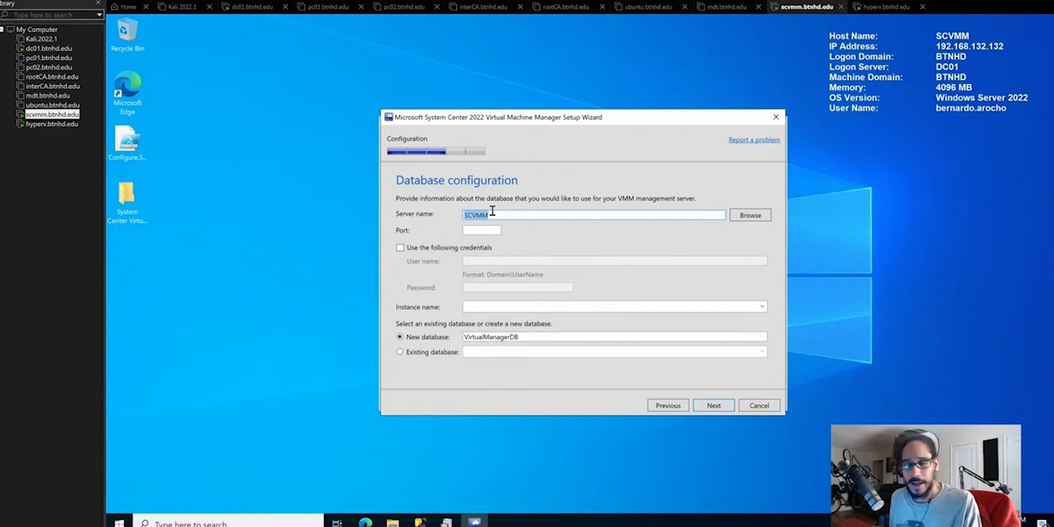
mouse_move(548, 238)
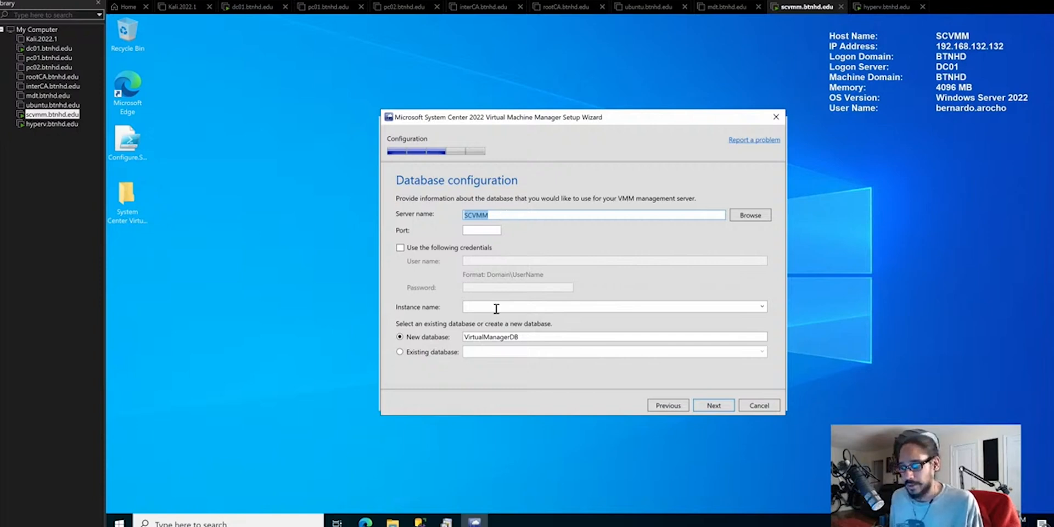
type("MSSQLSERVER")
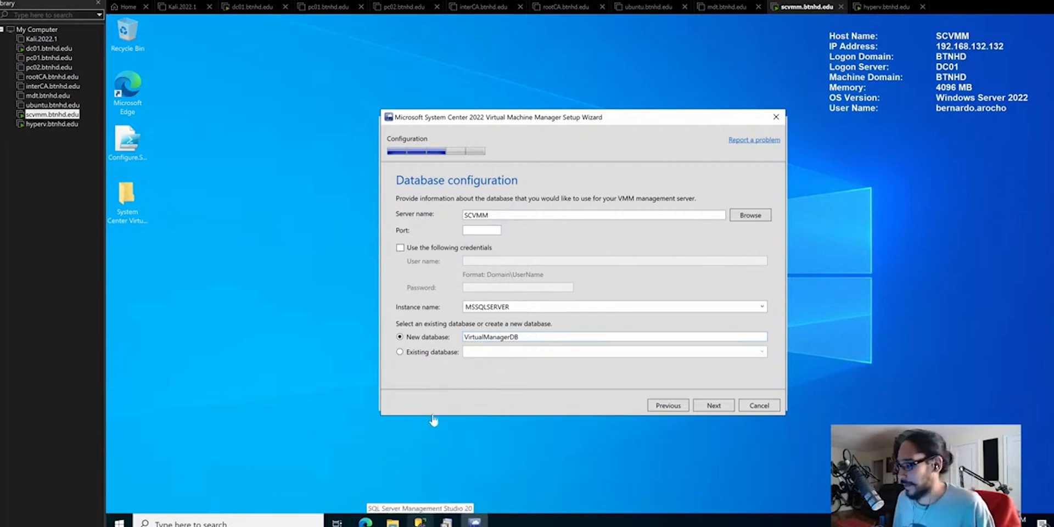
left_click(714, 405)
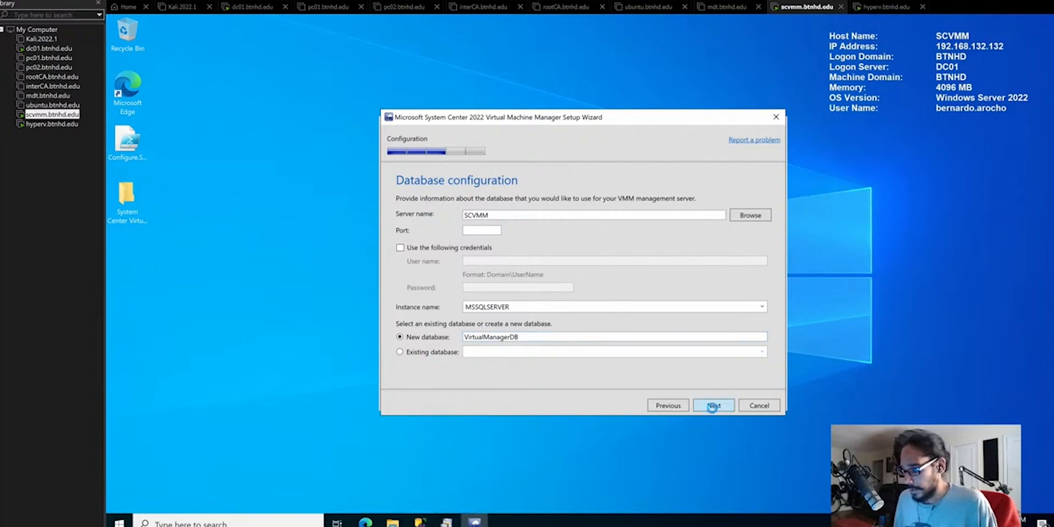
left_click(714, 405)
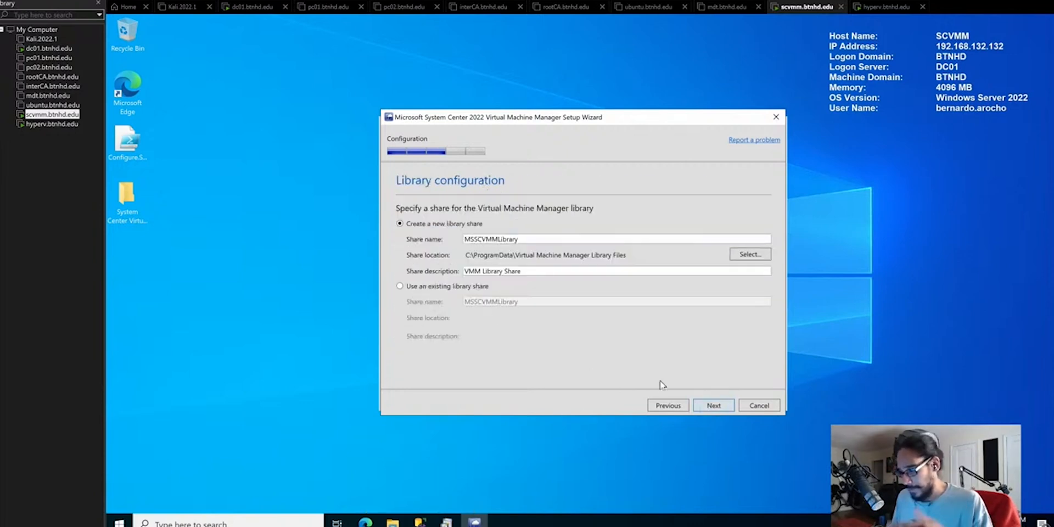
- Keep the default MSSCVMMLibrary share, review the installation summary and start installing VMM
left_click(712, 406)
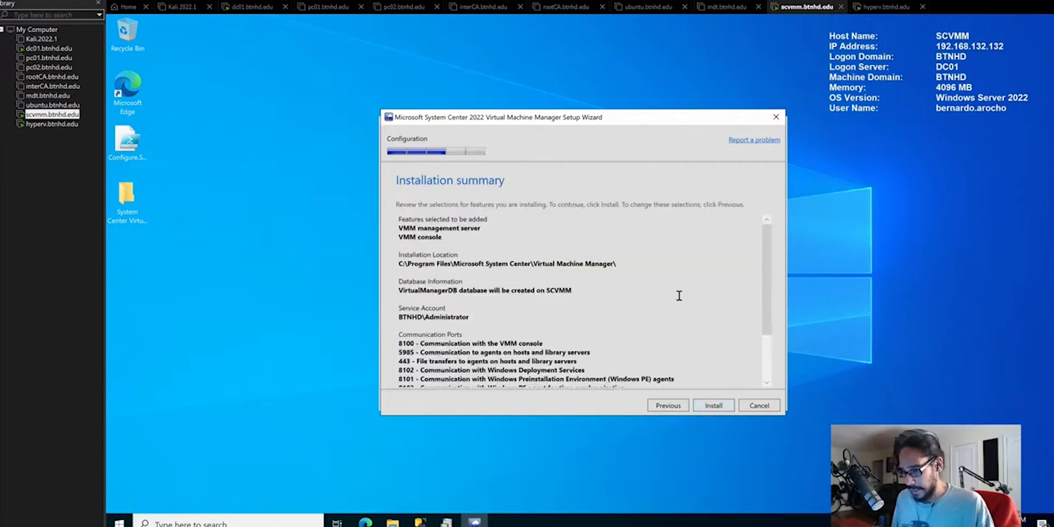
scroll("down", 3)
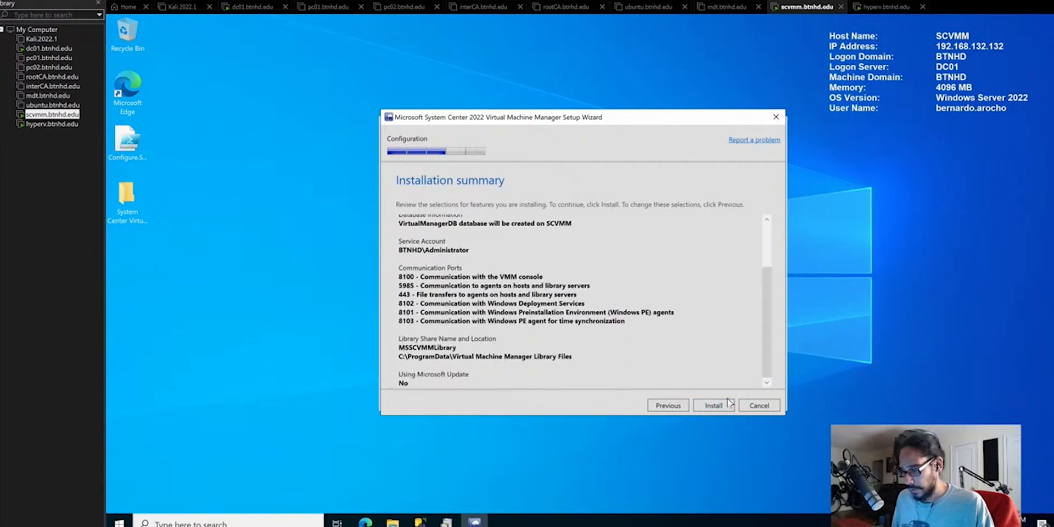
left_click(714, 405)
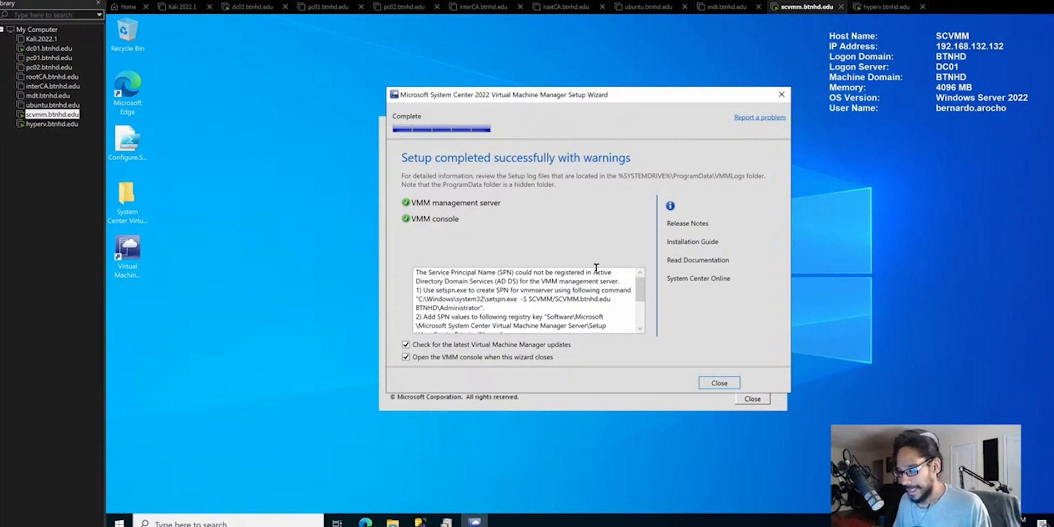
mouse_move(648, 247)
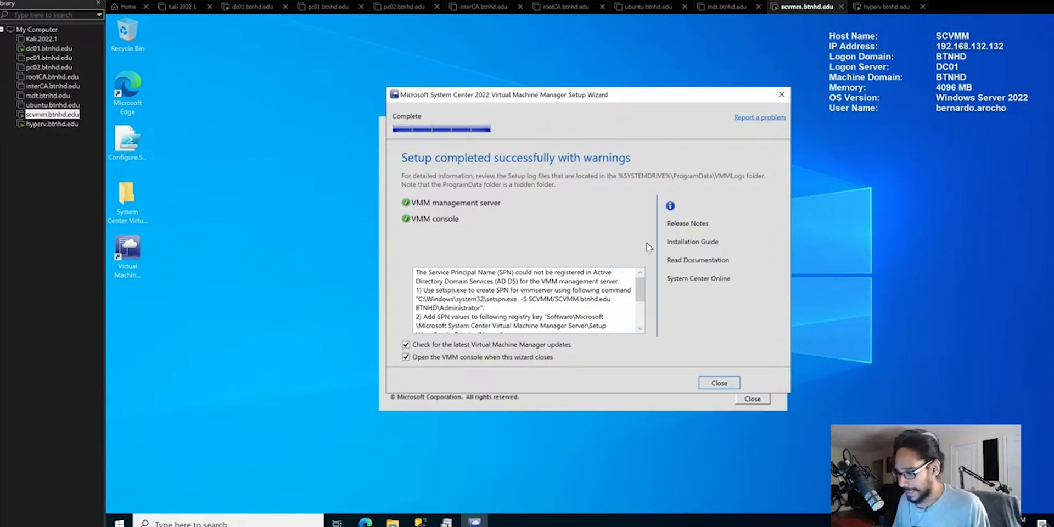
- Scroll through the SPN and SCP registration warning text on the completion page
scroll("down", 3)
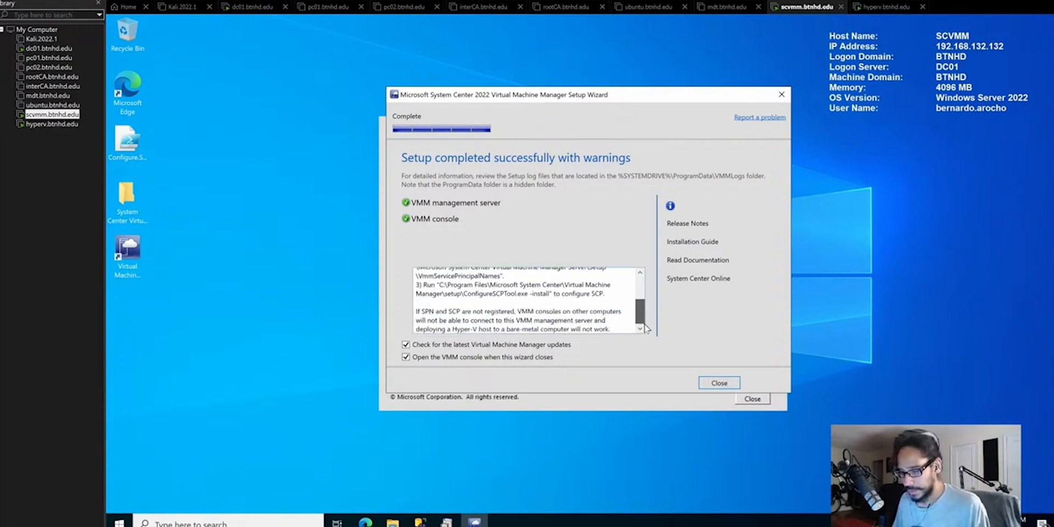